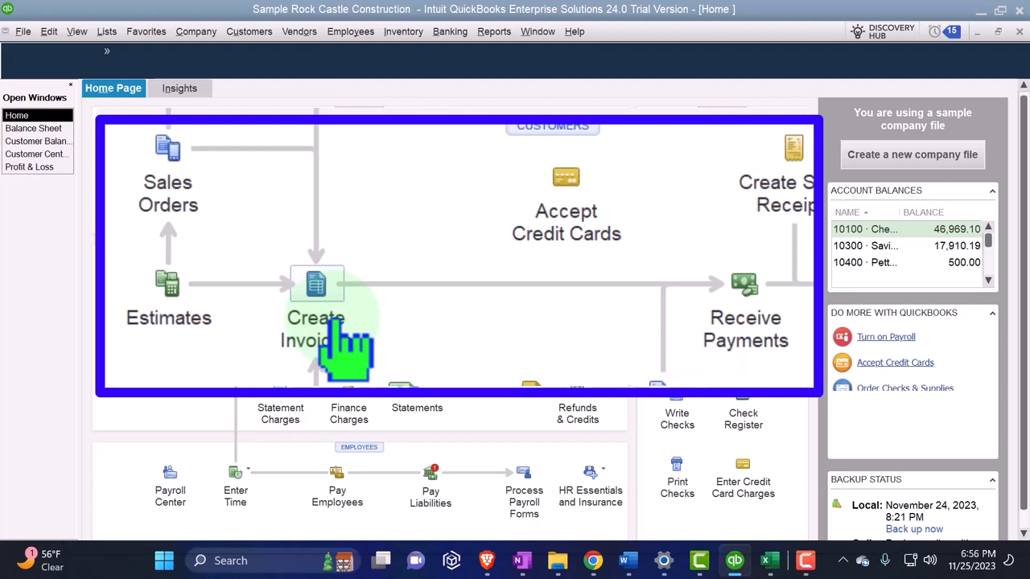
pyautogui.moveTo(293, 346)
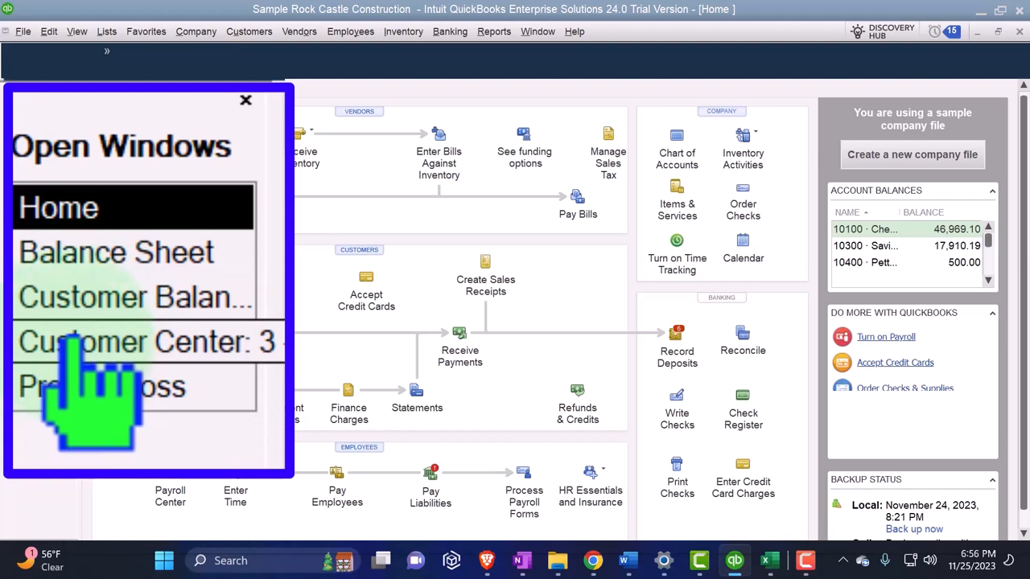
# View Customer Balance Detail, then return to sales order 7006 for 3 -AR Subscription Customer
pyautogui.click(135, 296)
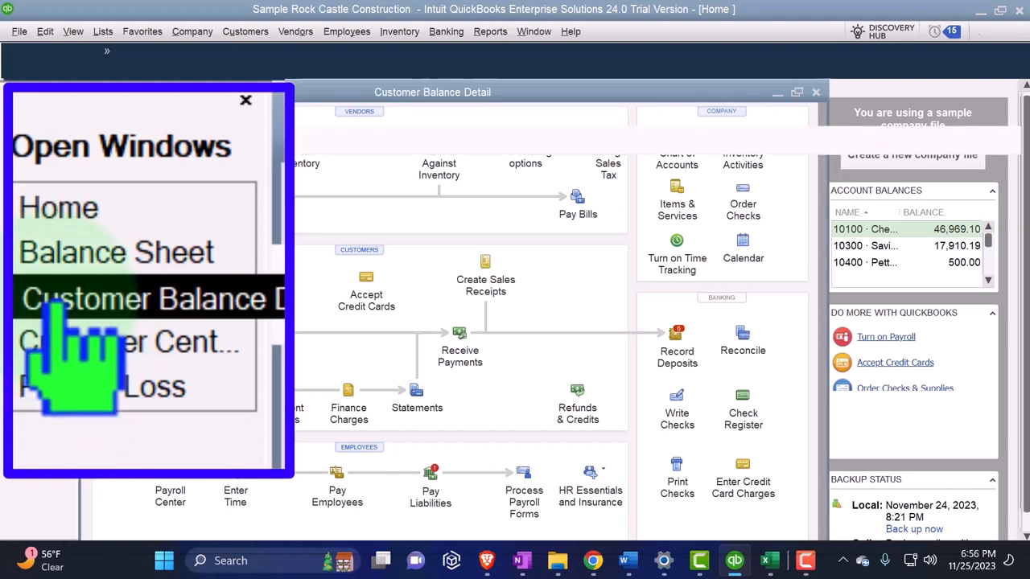
pyautogui.click(151, 297)
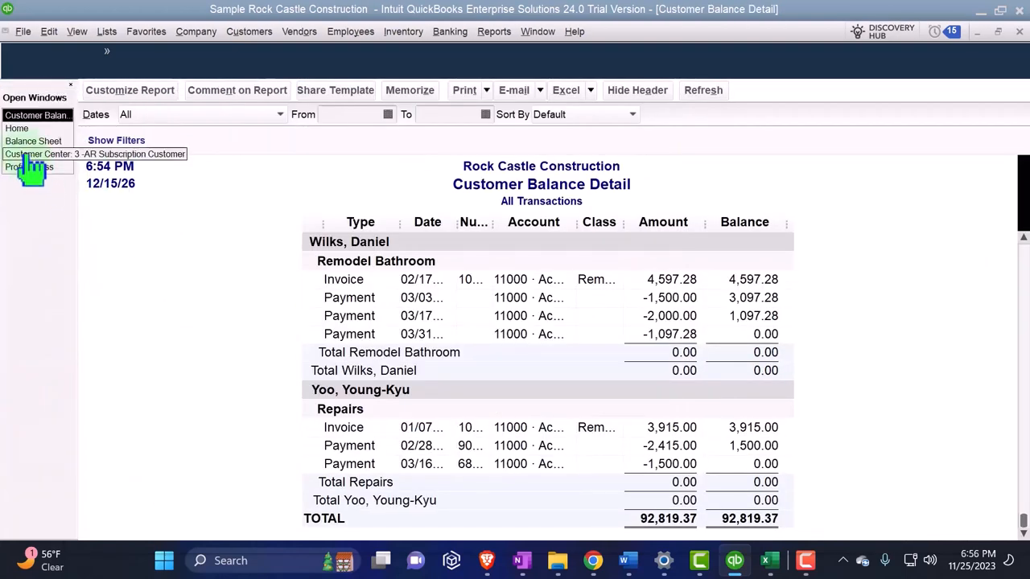
pyautogui.click(35, 155)
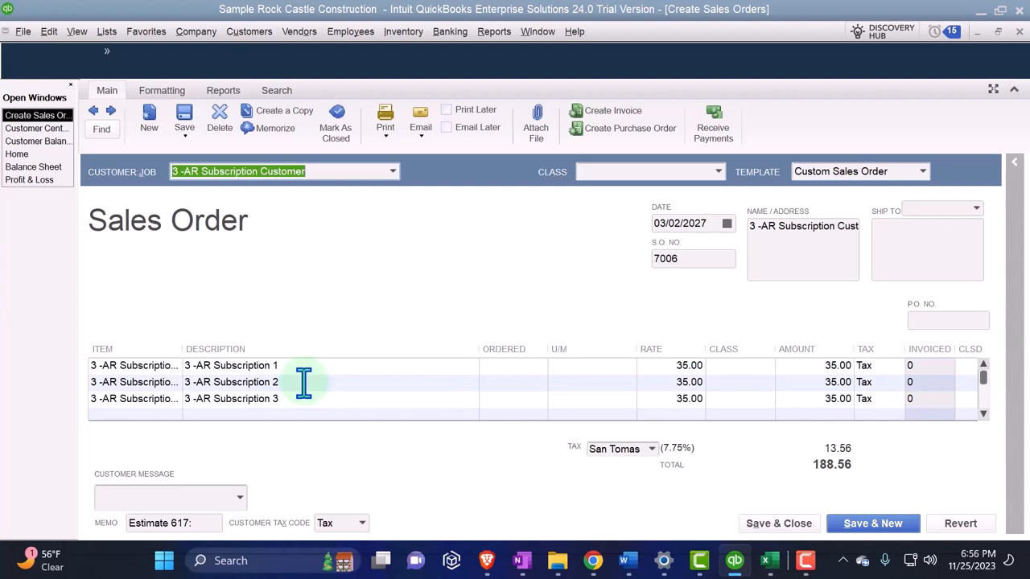
pyautogui.moveTo(533, 207)
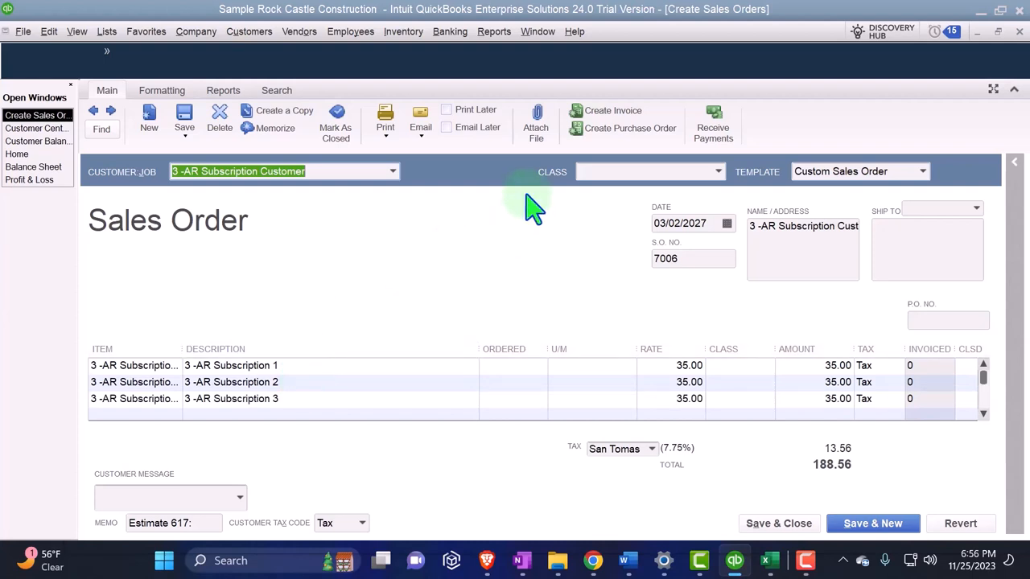
# Start an invoice from sales order 7006, choosing to invoice selected items only
pyautogui.click(613, 110)
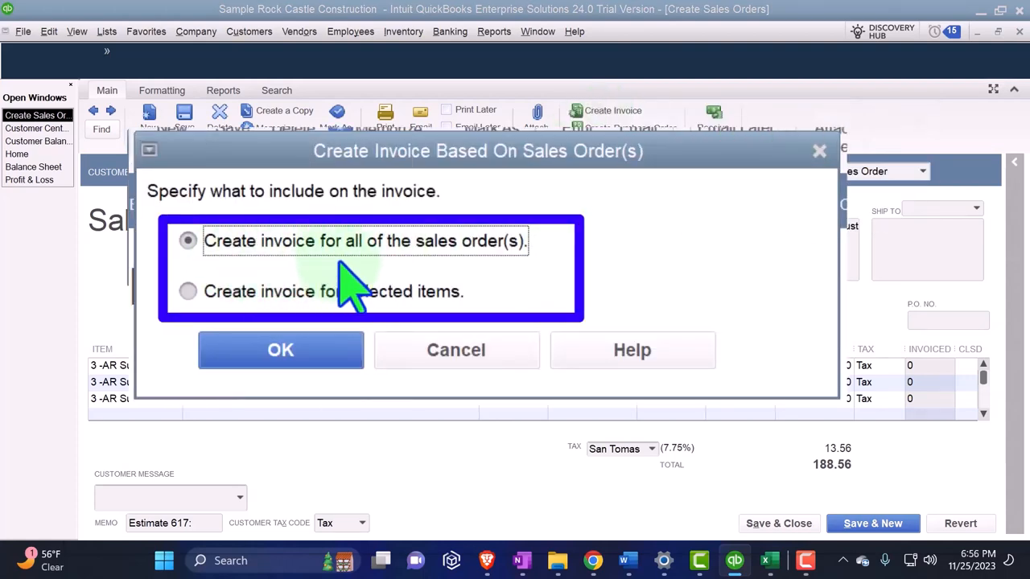
pyautogui.moveTo(490, 289)
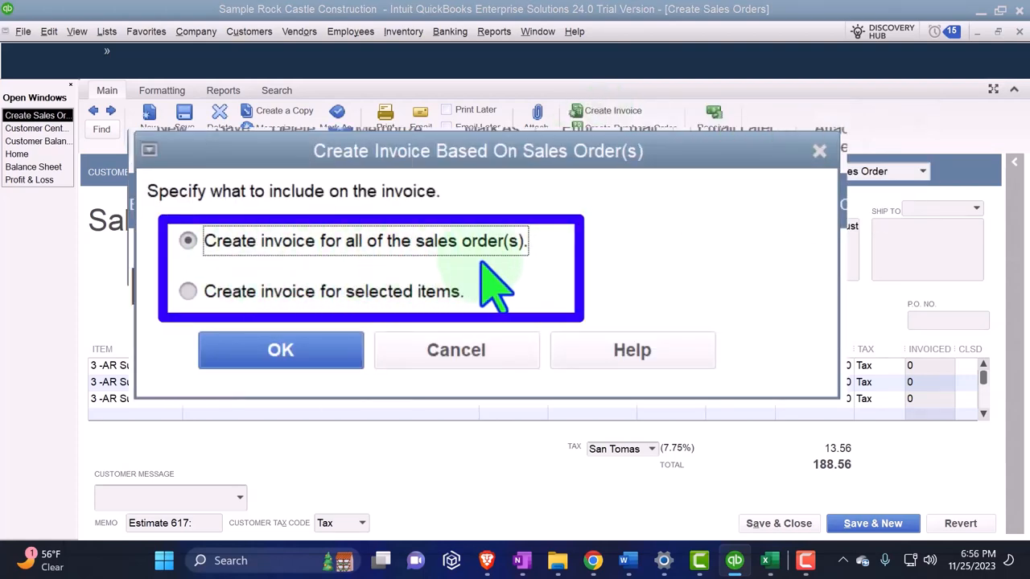
pyautogui.moveTo(422, 330)
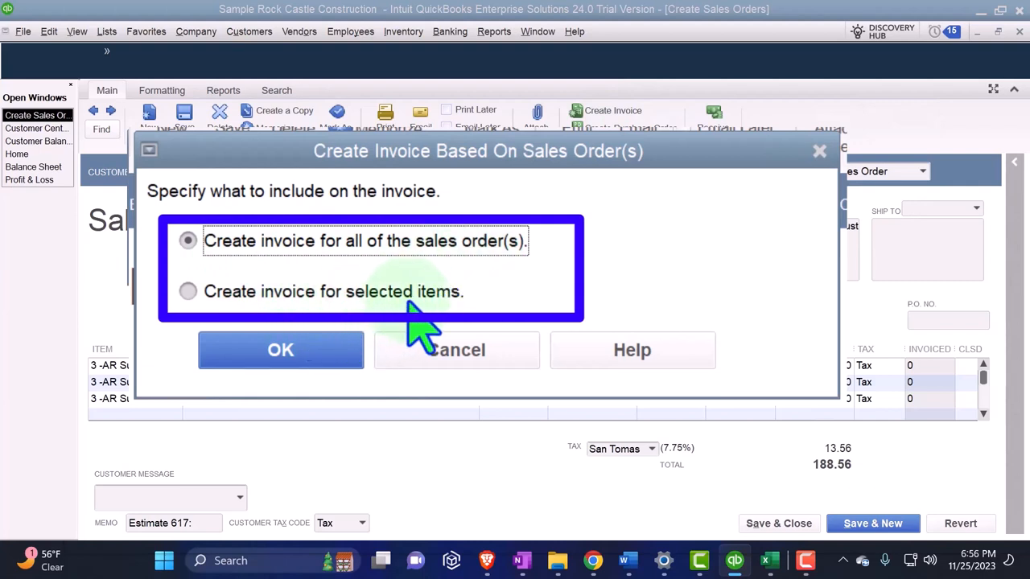
pyautogui.click(186, 291)
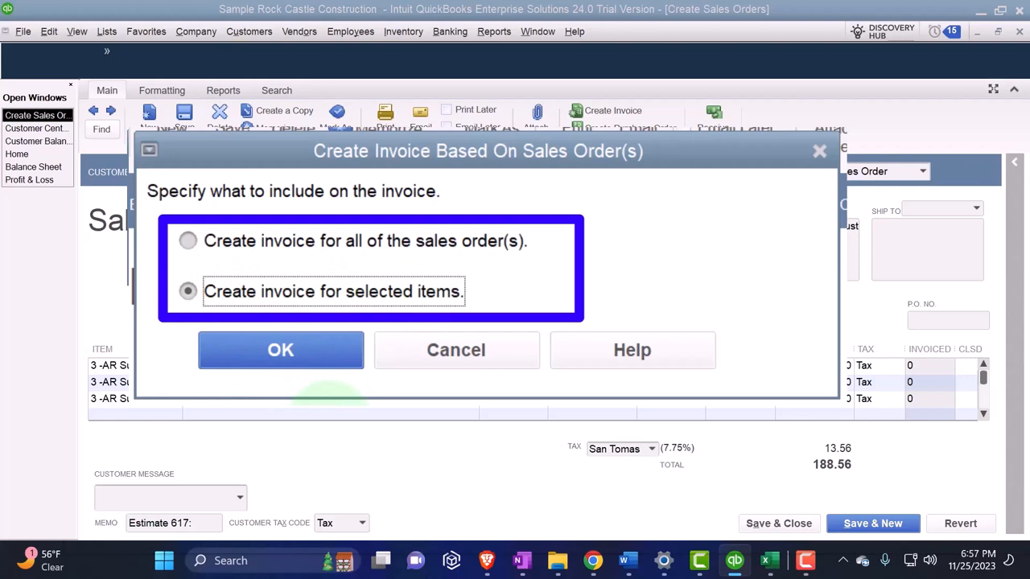
pyautogui.click(280, 349)
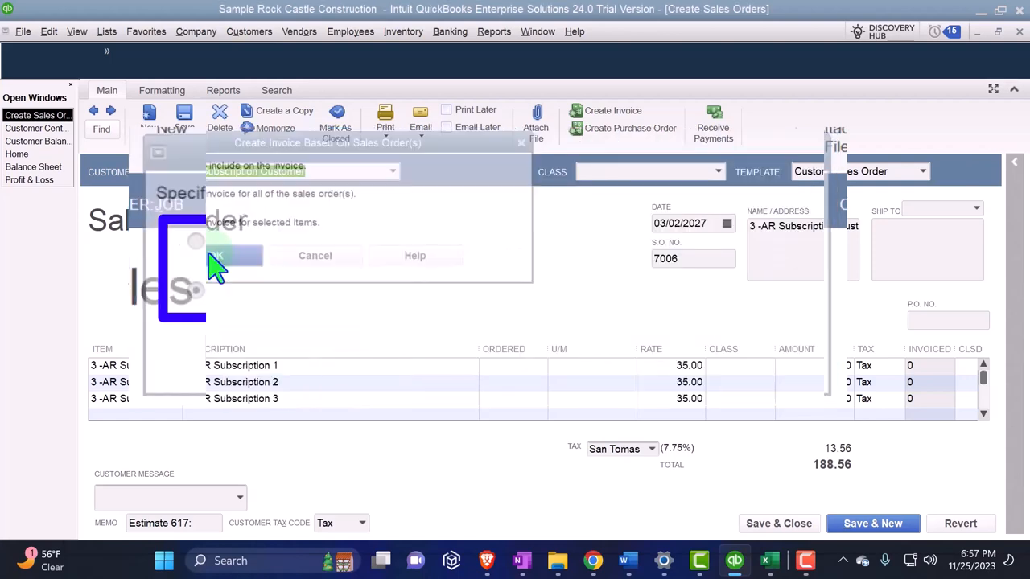
# Mark only 3 -AR Subscription 1 for invoicing and generate the invoice
pyautogui.click(217, 254)
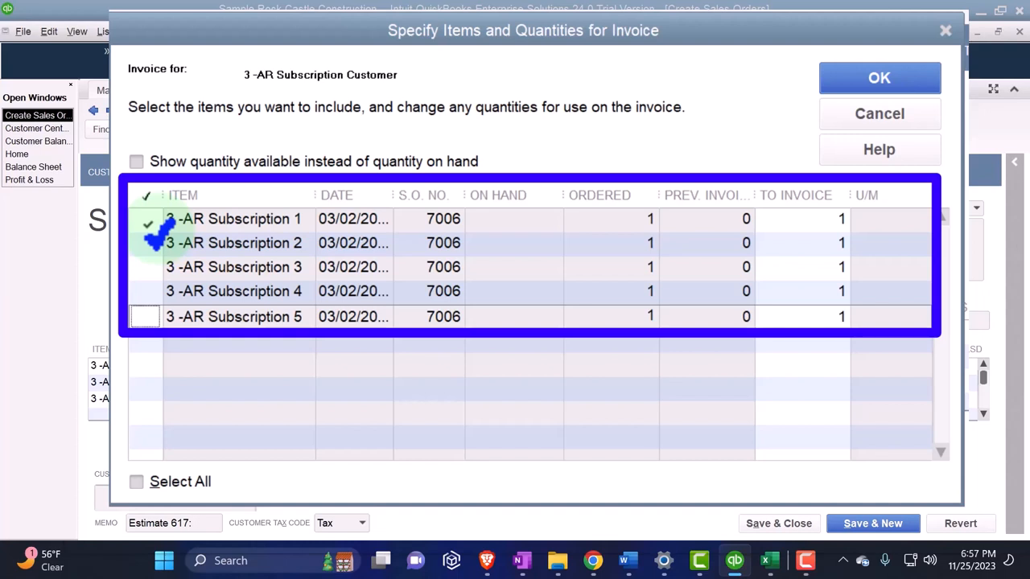
pyautogui.click(878, 77)
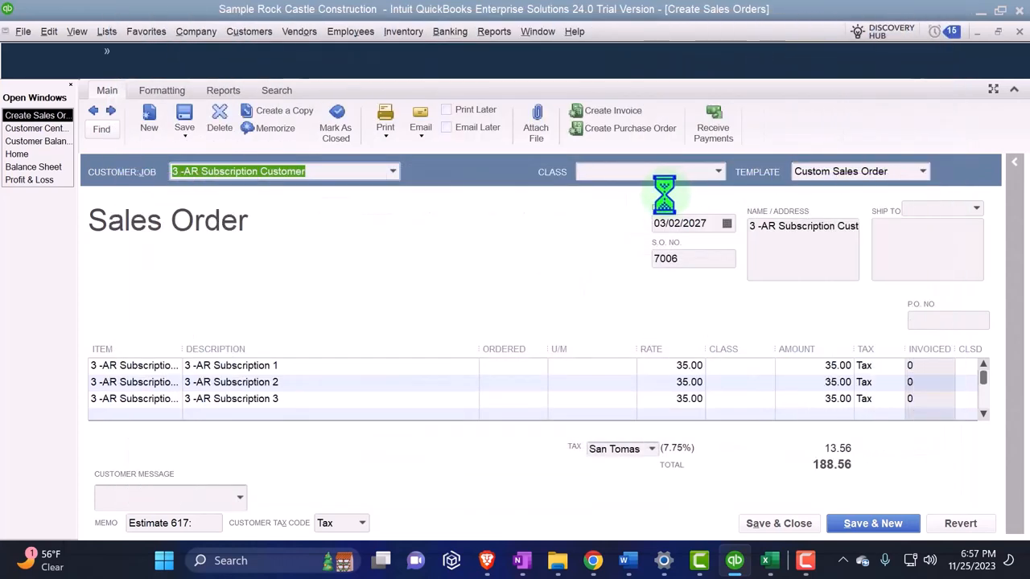
# Date invoice 1102 03/07/2027 and review its Subscription 1 line at 35.00
pyautogui.click(611, 109)
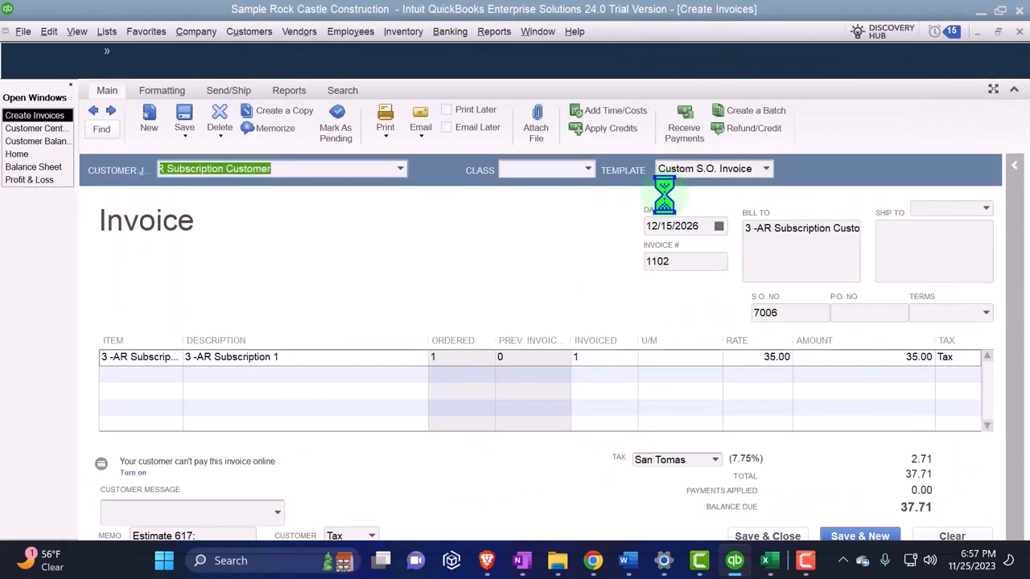
pyautogui.moveTo(415, 238)
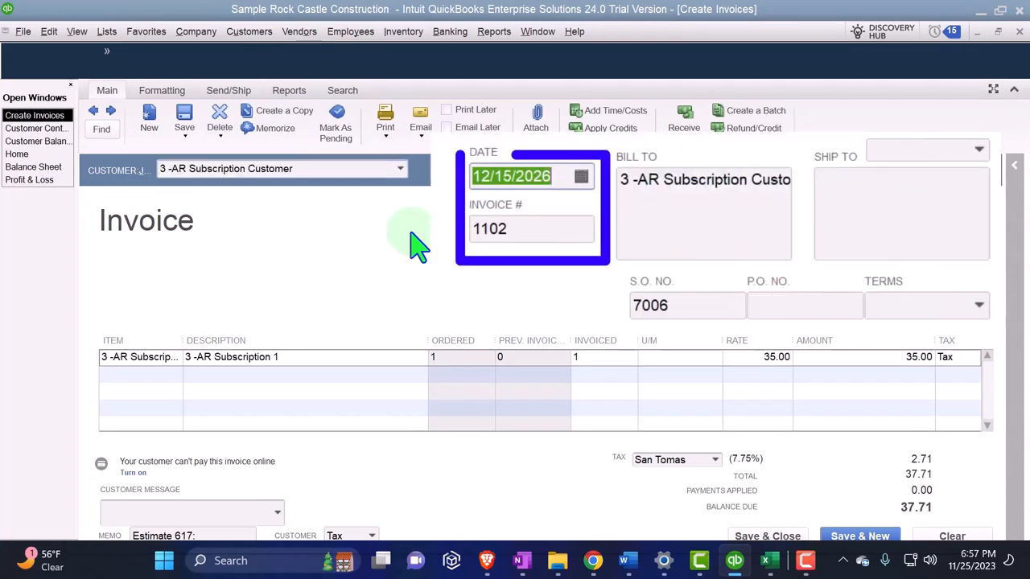
pyautogui.write('03')
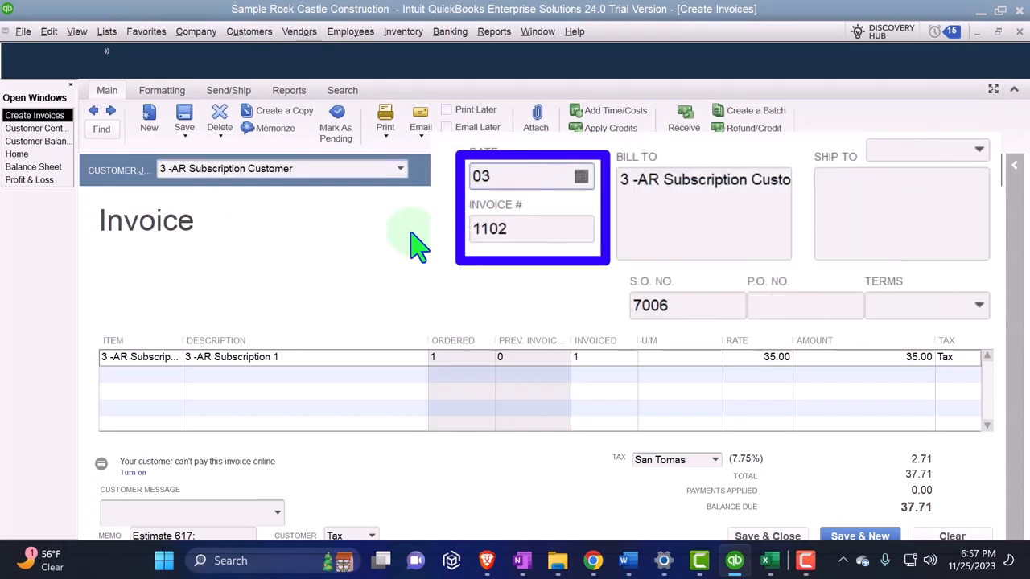
pyautogui.write('07/2027')
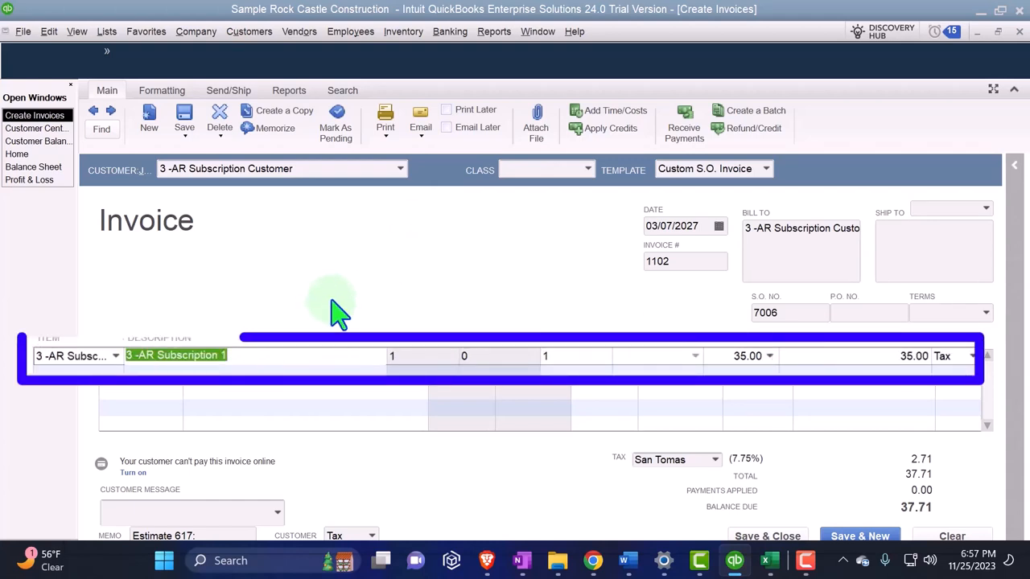
pyautogui.click(576, 355)
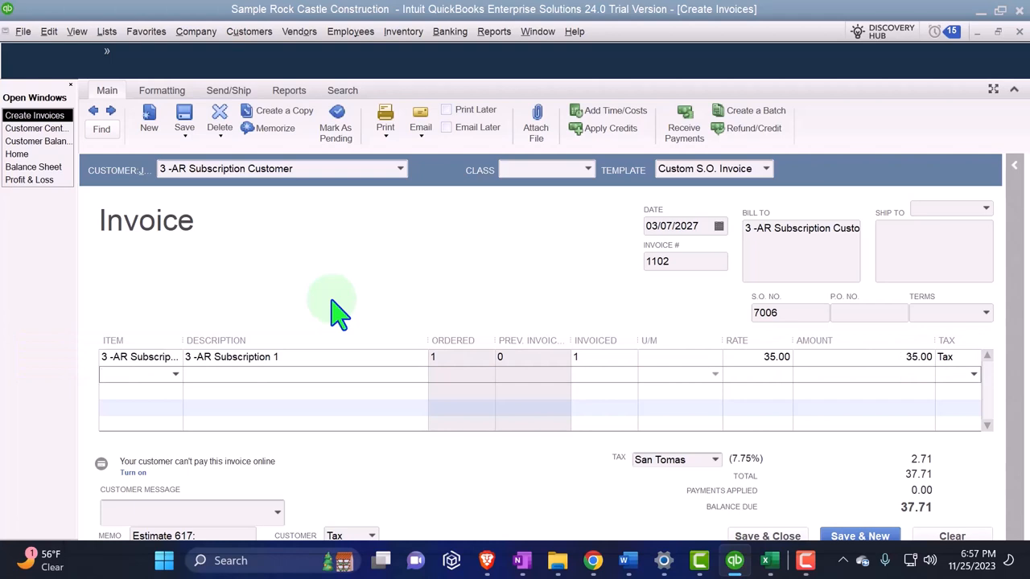
pyautogui.click(129, 373)
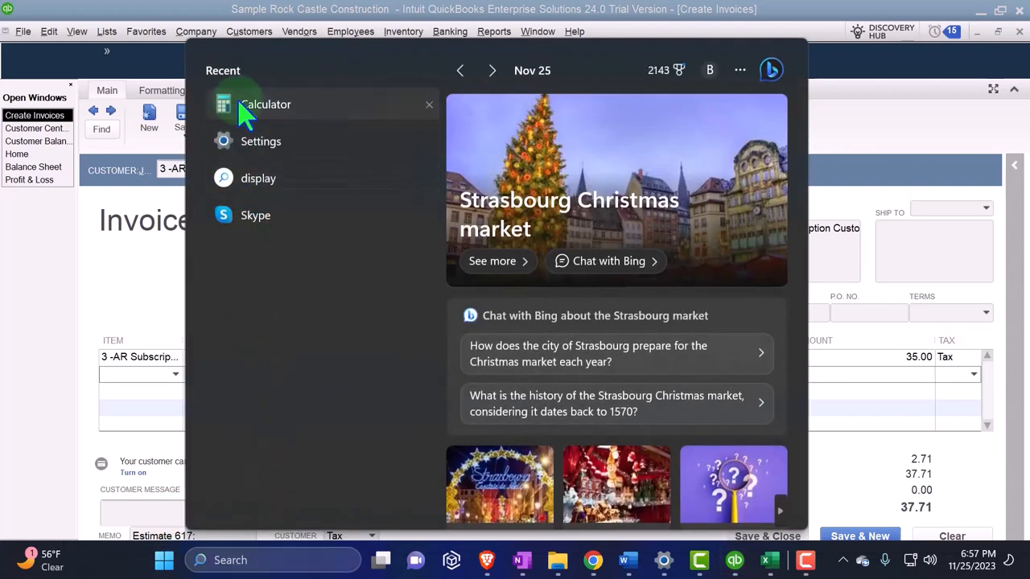
pyautogui.click(266, 103)
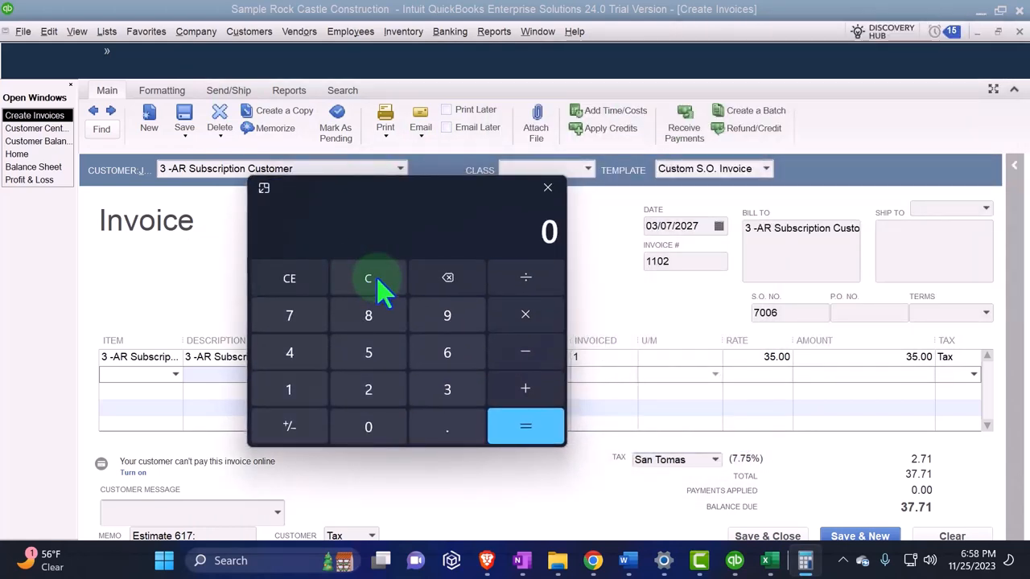
pyautogui.click(368, 352)
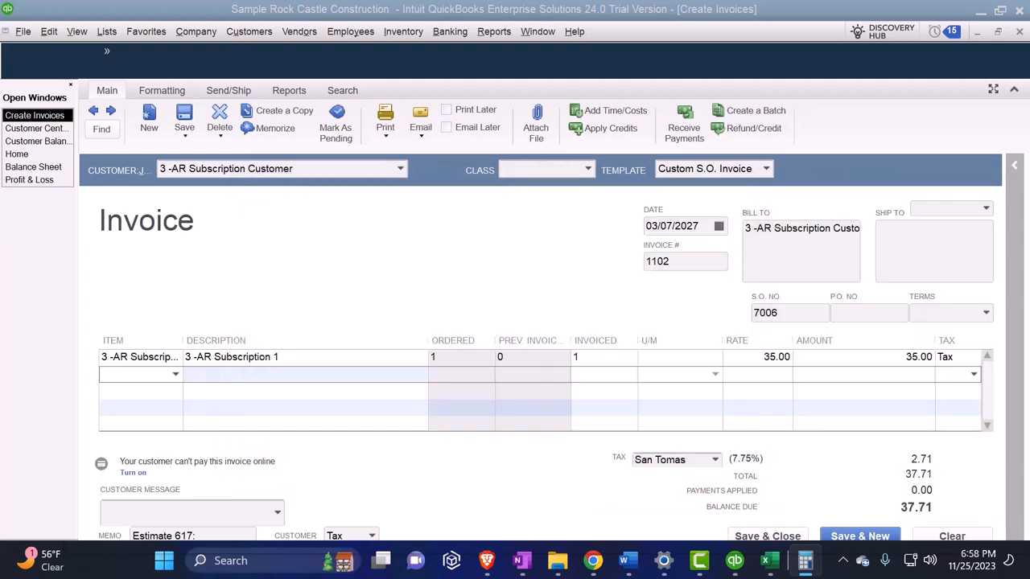
pyautogui.moveTo(962, 482)
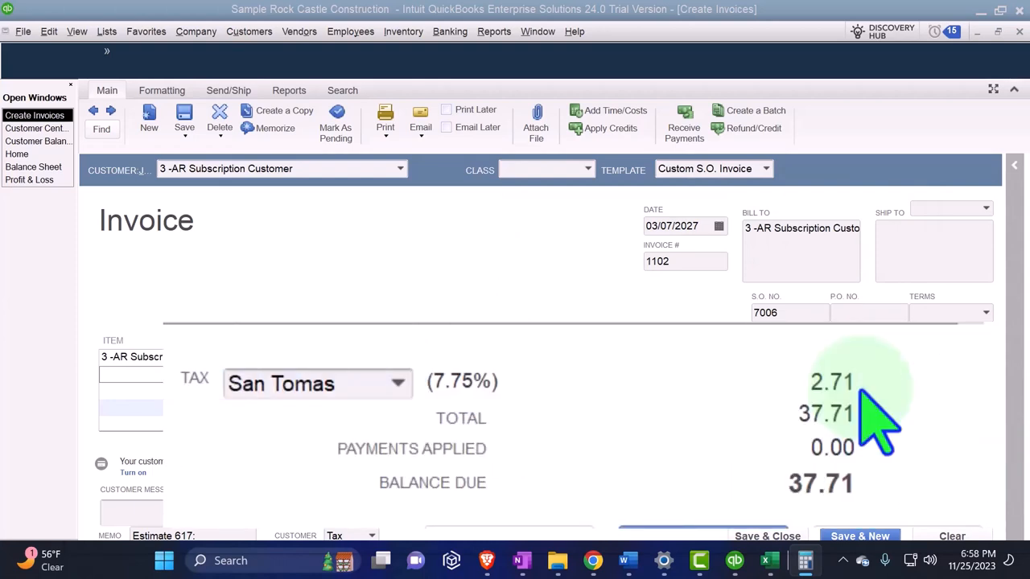
pyautogui.moveTo(865, 386)
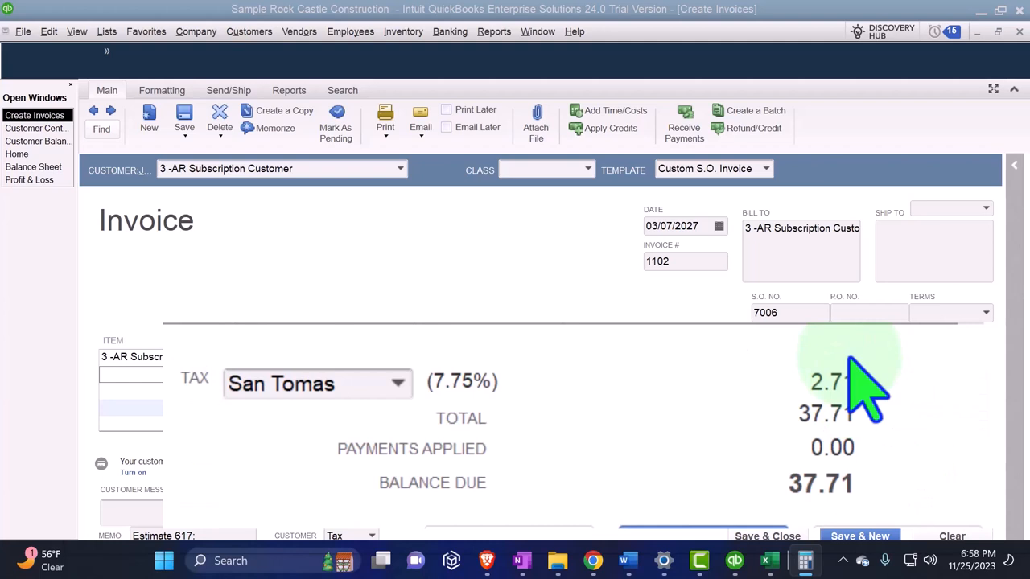
pyautogui.moveTo(860, 458)
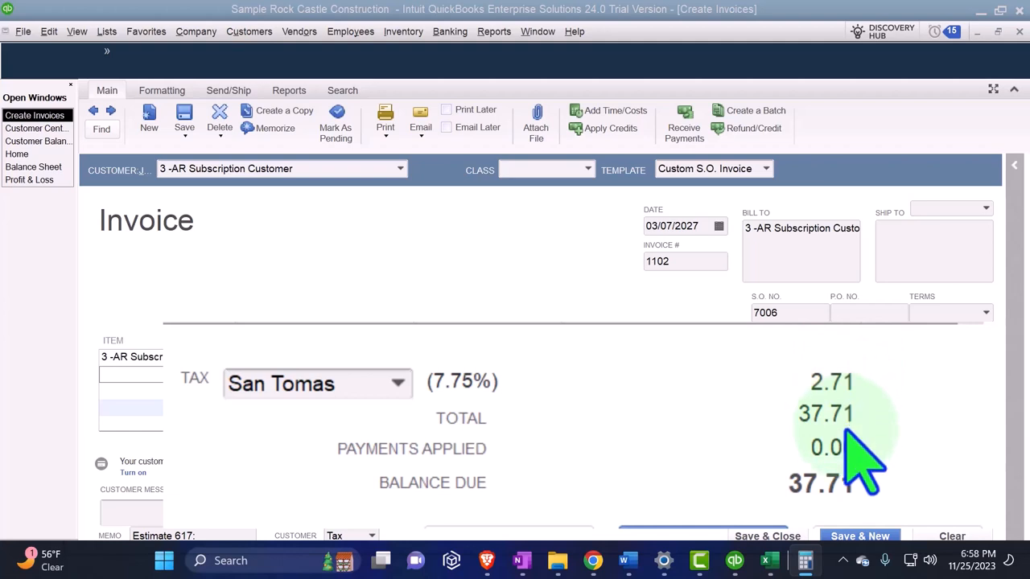
pyautogui.moveTo(836, 498)
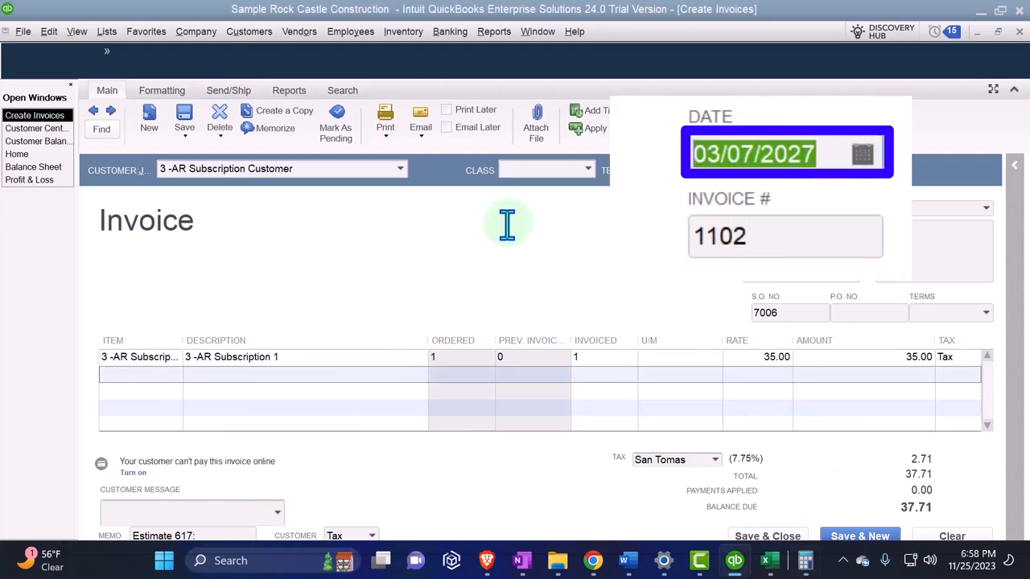
# Change invoice 1102's date to 01/01/2027, leaving the 37.71 total unchanged
pyautogui.write('01')
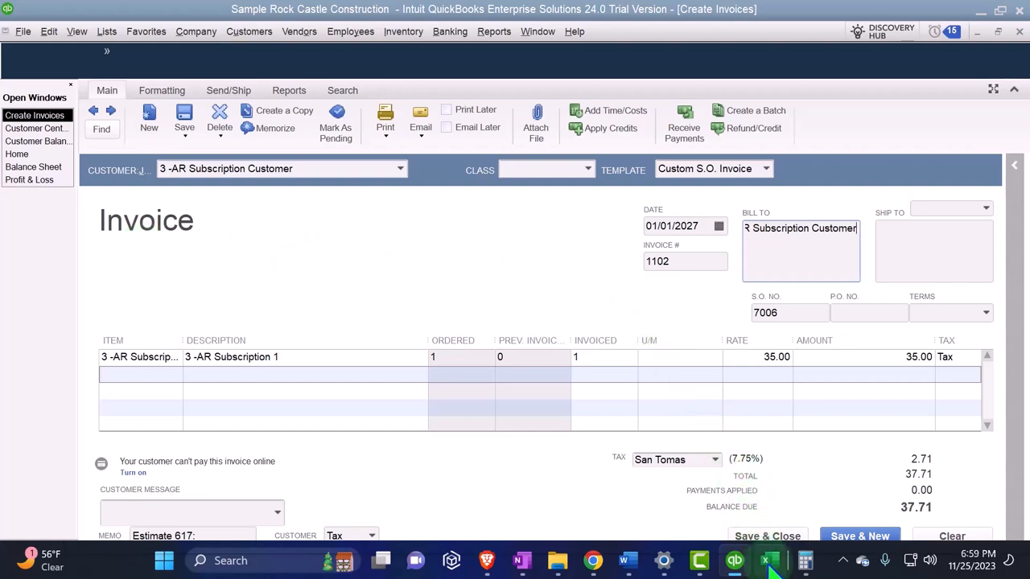
# Below the sales receipt, reference the Accounts Receivable, Sales Tax Payable and Income account names
pyautogui.click(769, 560)
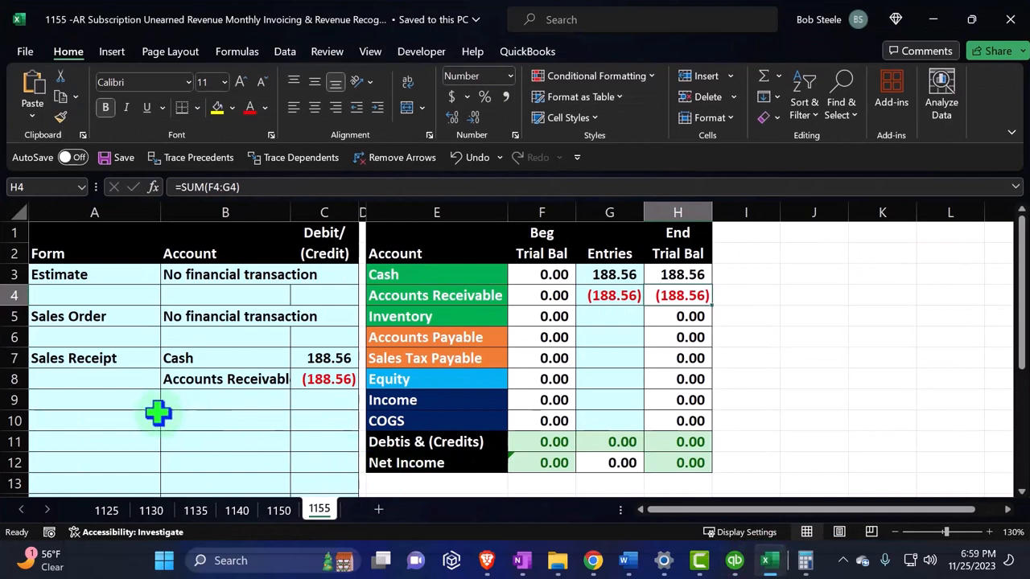
pyautogui.click(157, 413)
pyautogui.write('=')
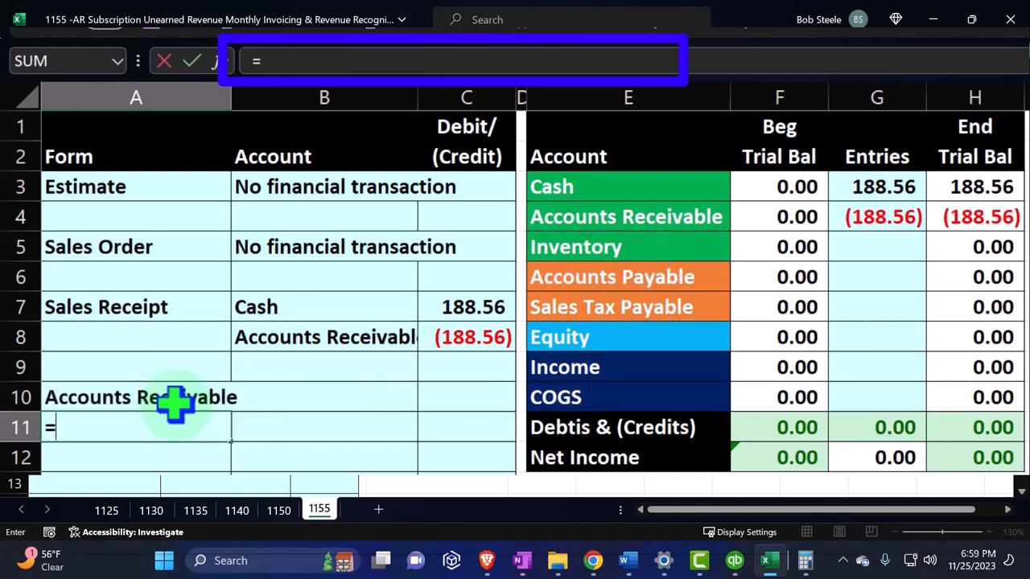
pyautogui.click(627, 306)
pyautogui.write('=')
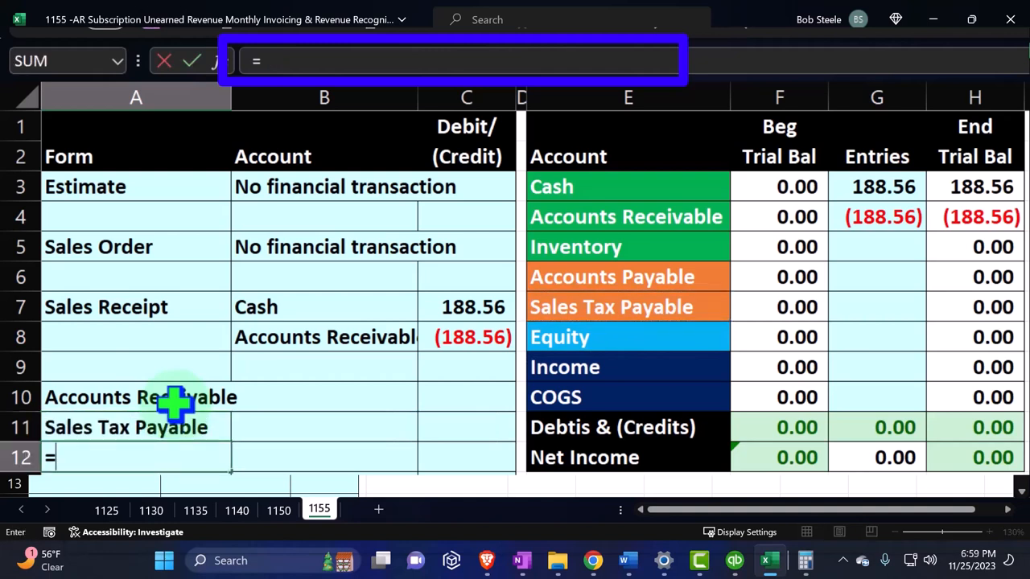
pyautogui.click(627, 366)
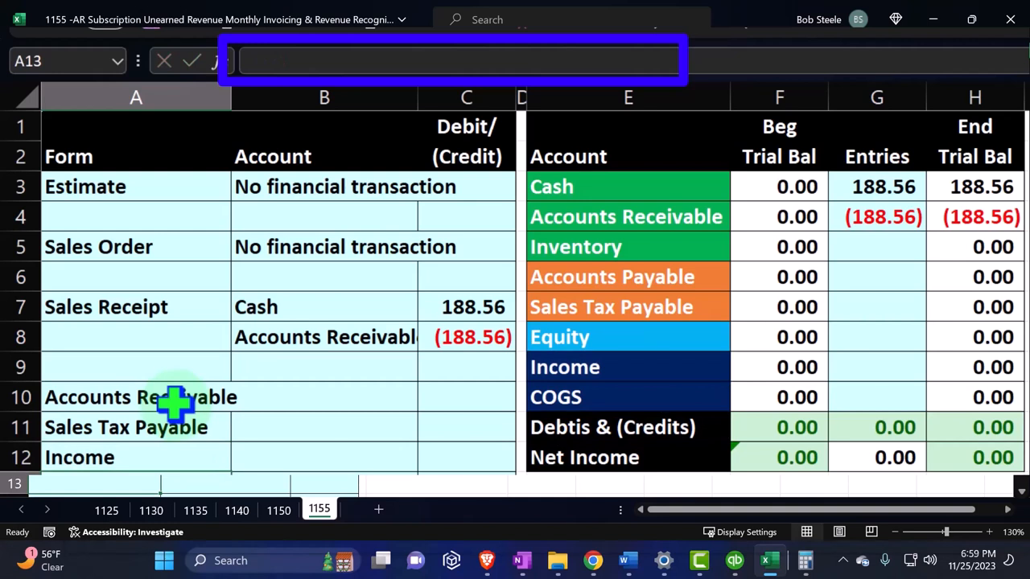
# Enter the Income credit as =-175/5, giving (35.00)
pyautogui.click(466, 483)
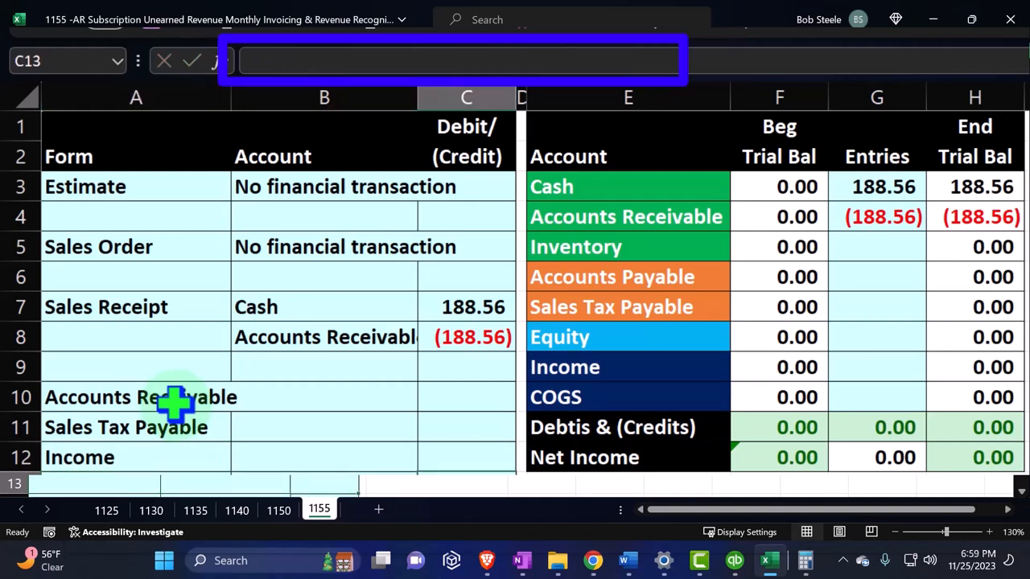
pyautogui.click(466, 457)
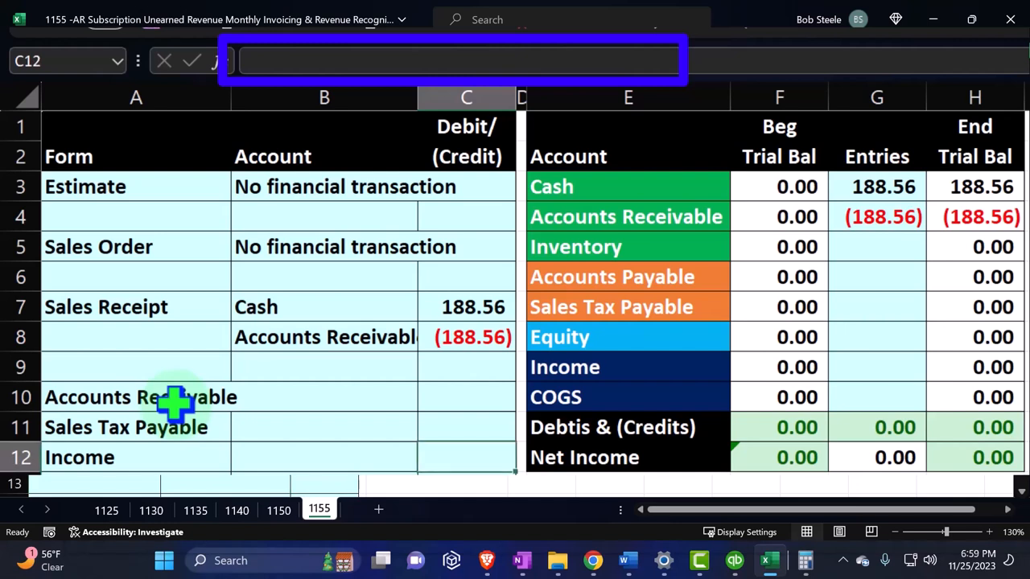
pyautogui.write('-')
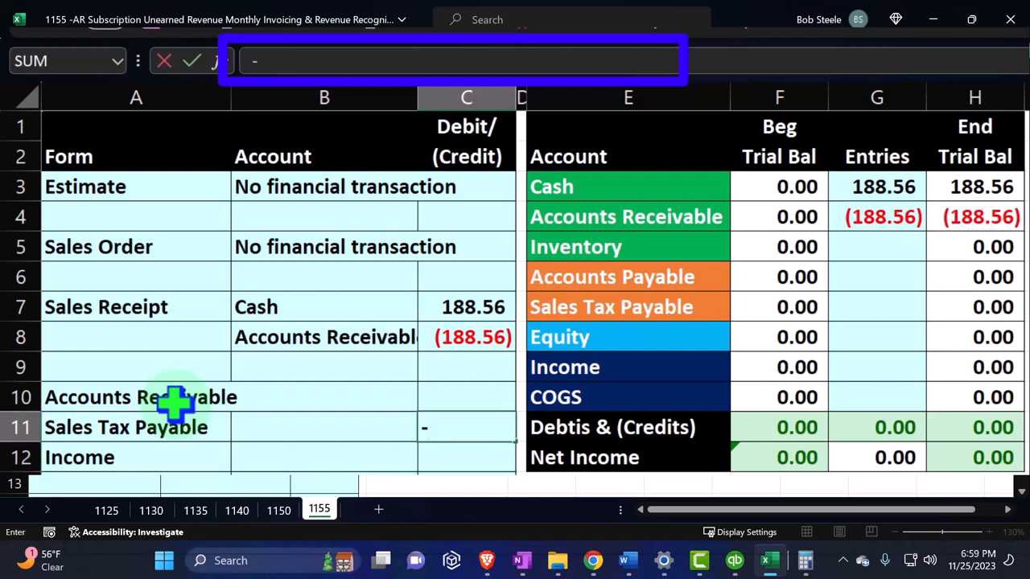
pyautogui.write('175/5')
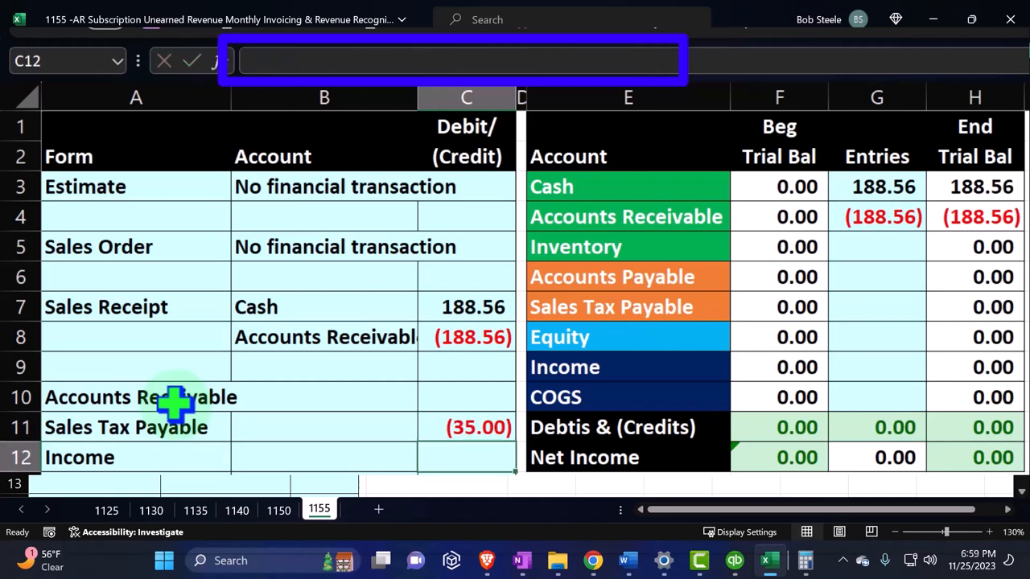
pyautogui.click(467, 428)
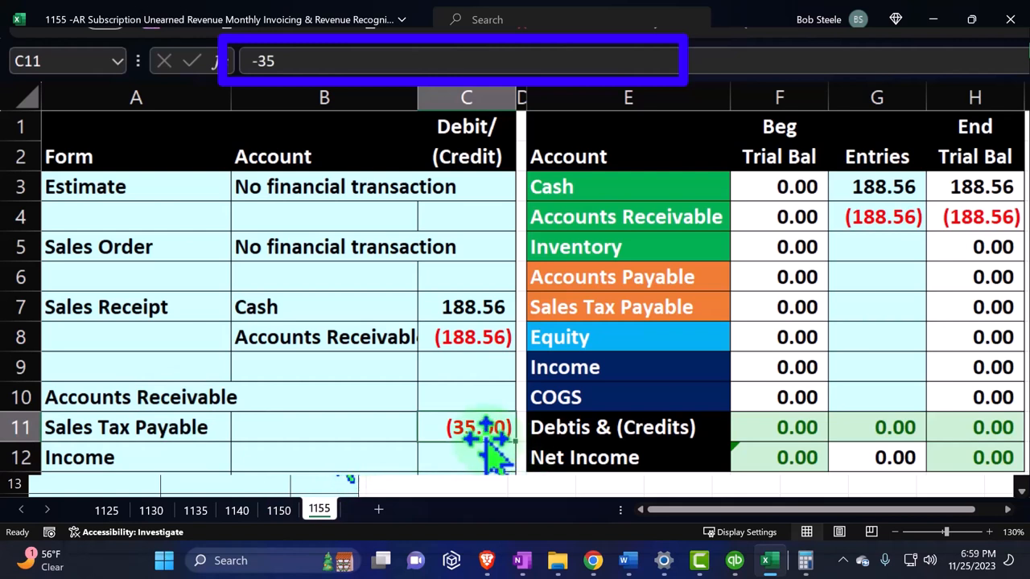
pyautogui.press('enter')
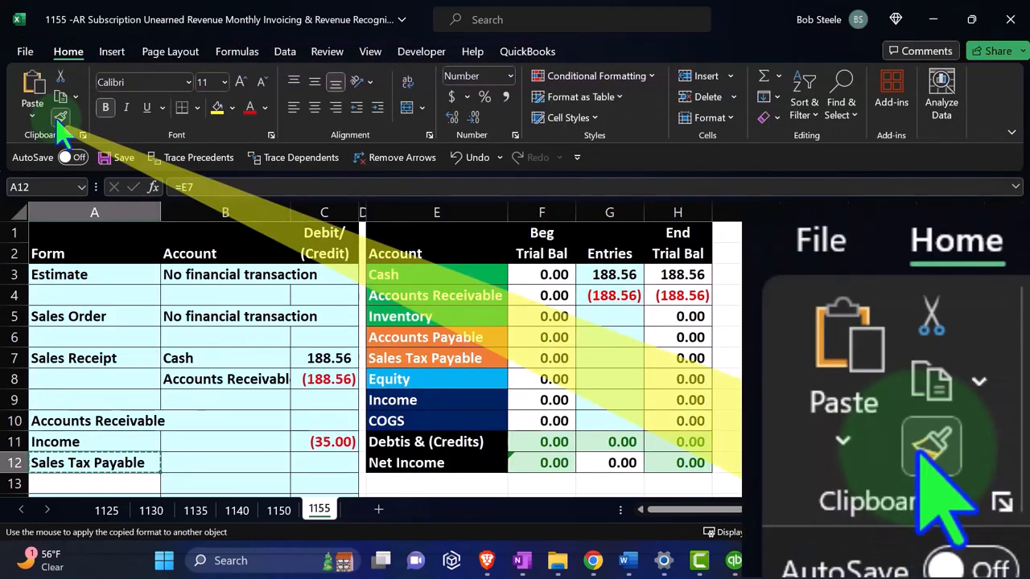
# Copy the formatting down and compute Sales Tax Payable as =C11*.0775, giving (2.71)
pyautogui.click(325, 441)
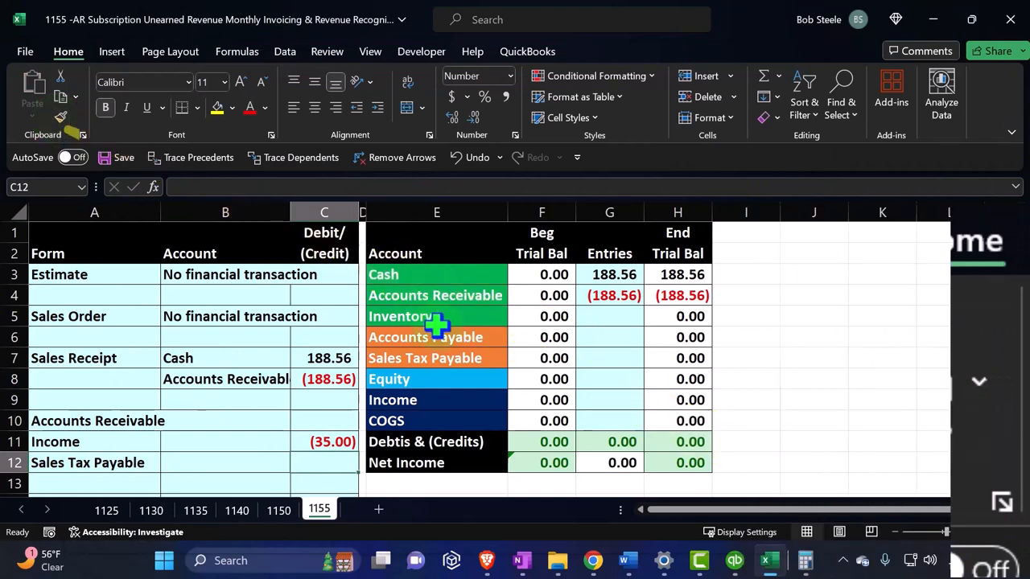
pyautogui.click(733, 560)
pyautogui.write('=')
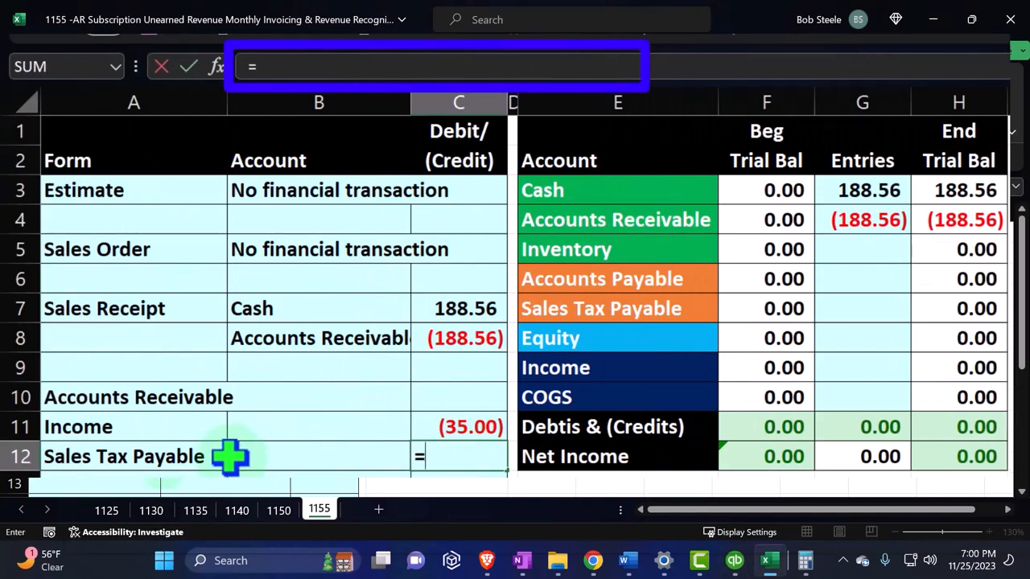
pyautogui.write('C11*.0')
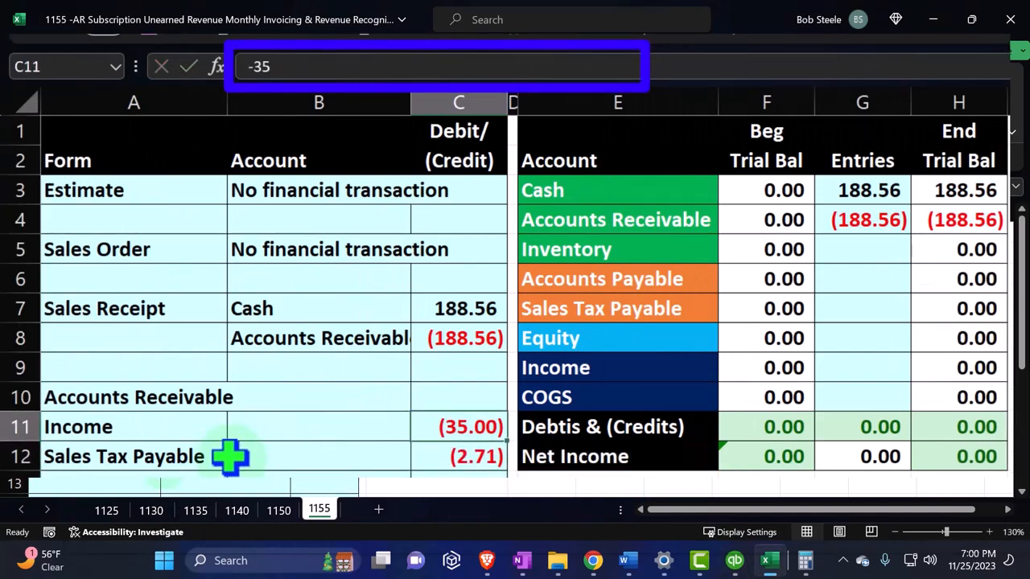
# Shift the account labels into the Account column and name the entry 'Invoice Month 1'
pyautogui.click(319, 426)
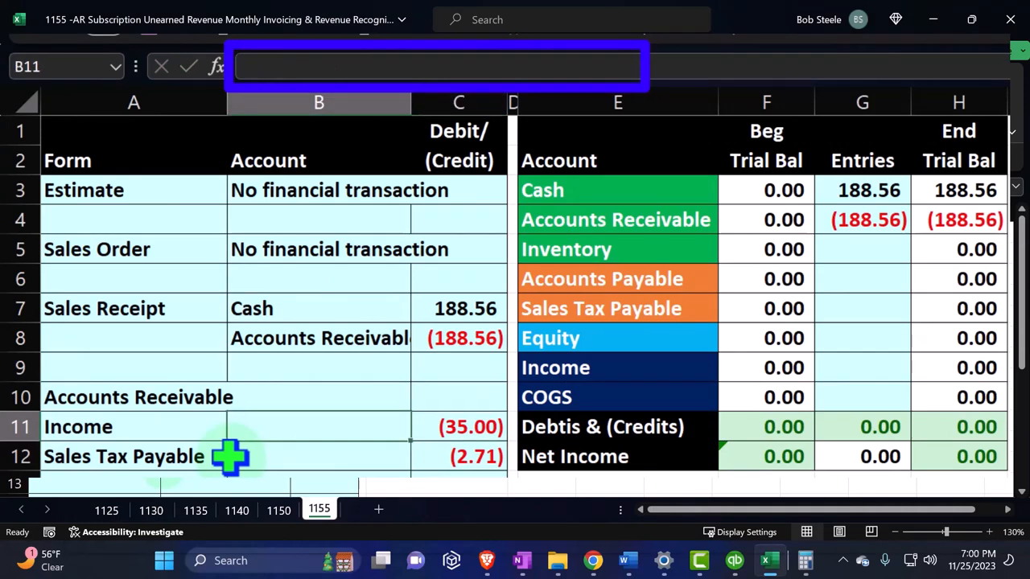
pyautogui.click(319, 395)
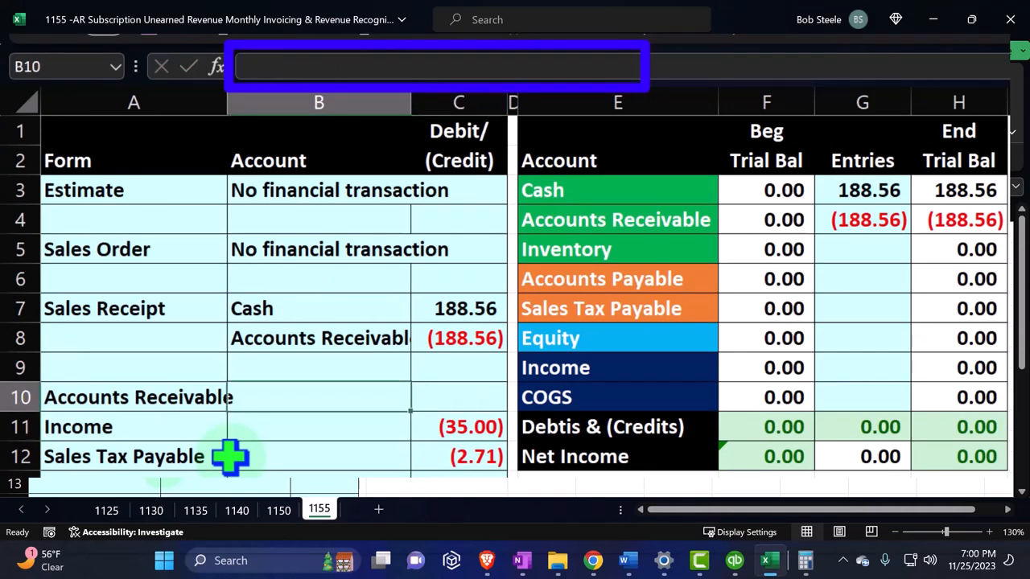
pyautogui.click(133, 396)
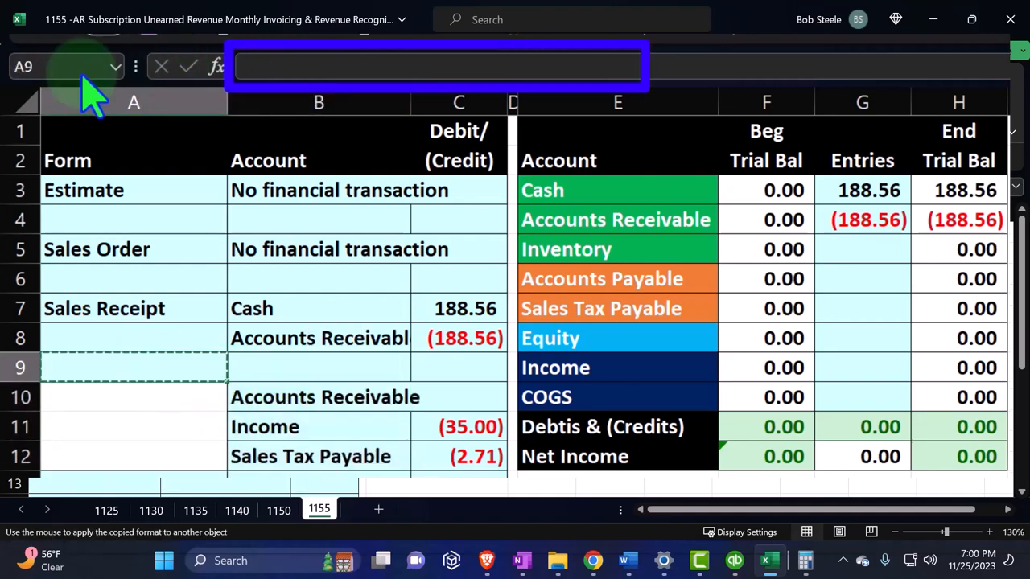
pyautogui.click(100, 396)
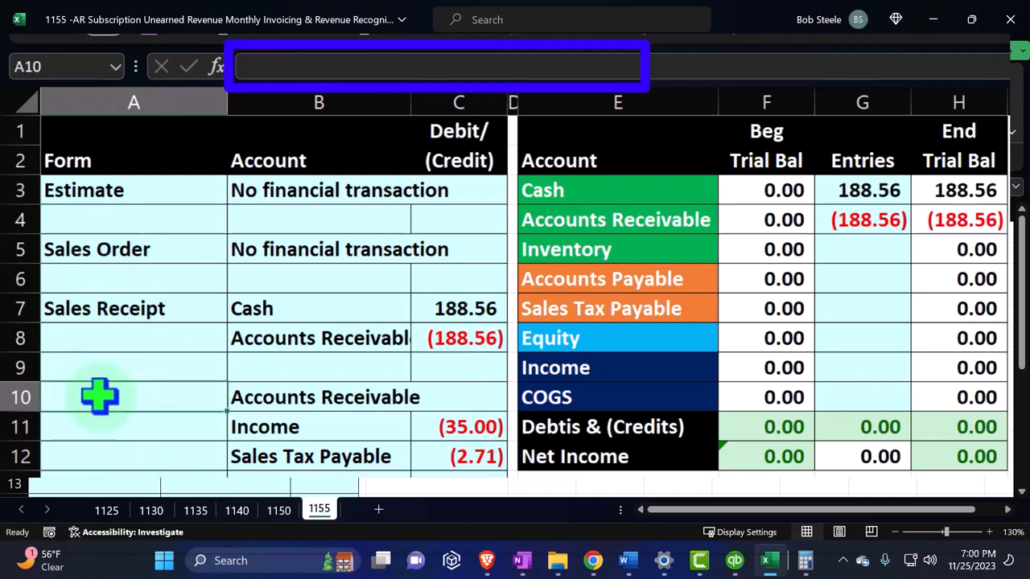
pyautogui.write('Invo')
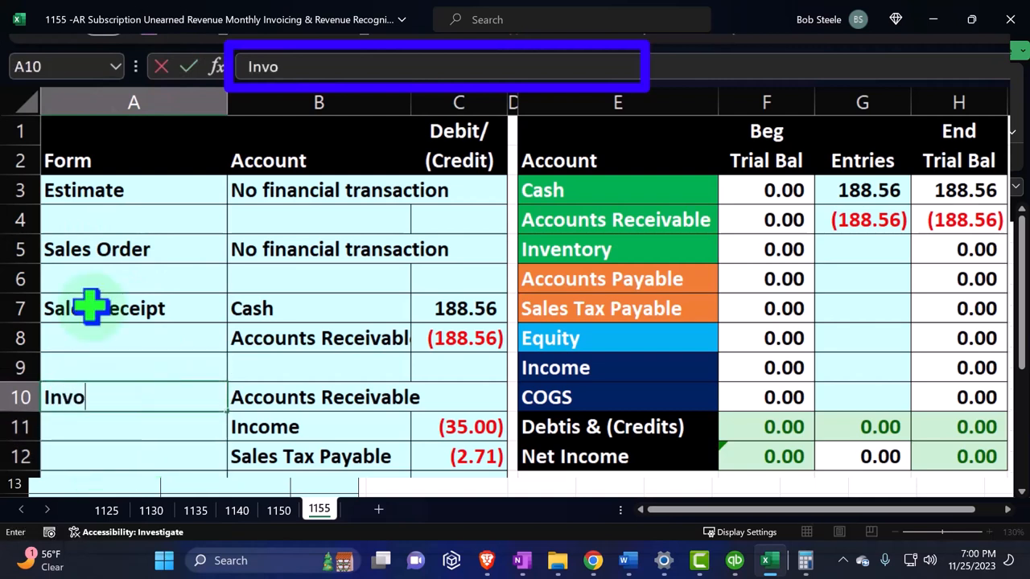
pyautogui.write('ice Month 1')
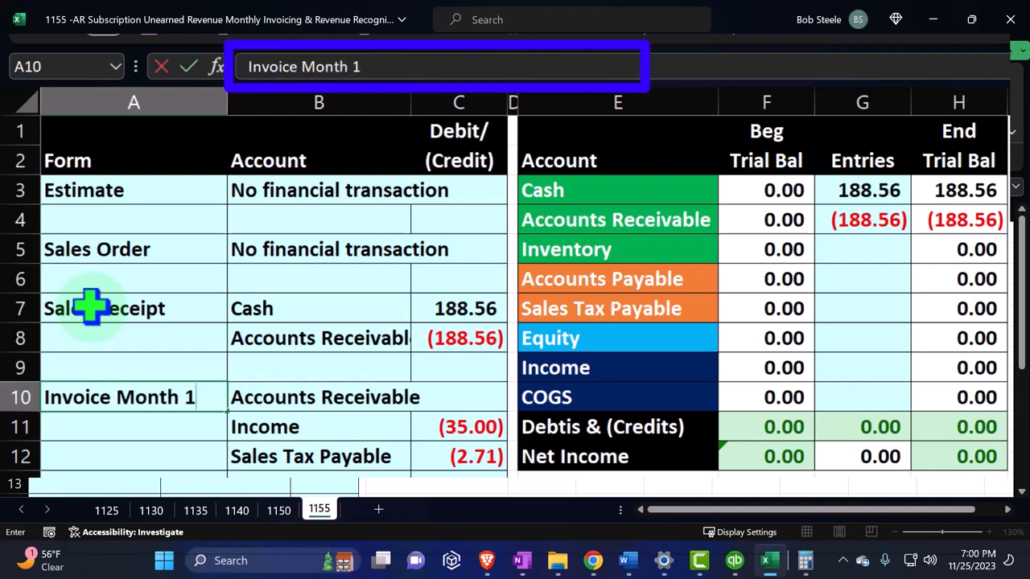
# Debit Accounts Receivable 37.71 with =-SUM(C11:C12)
pyautogui.click(458, 396)
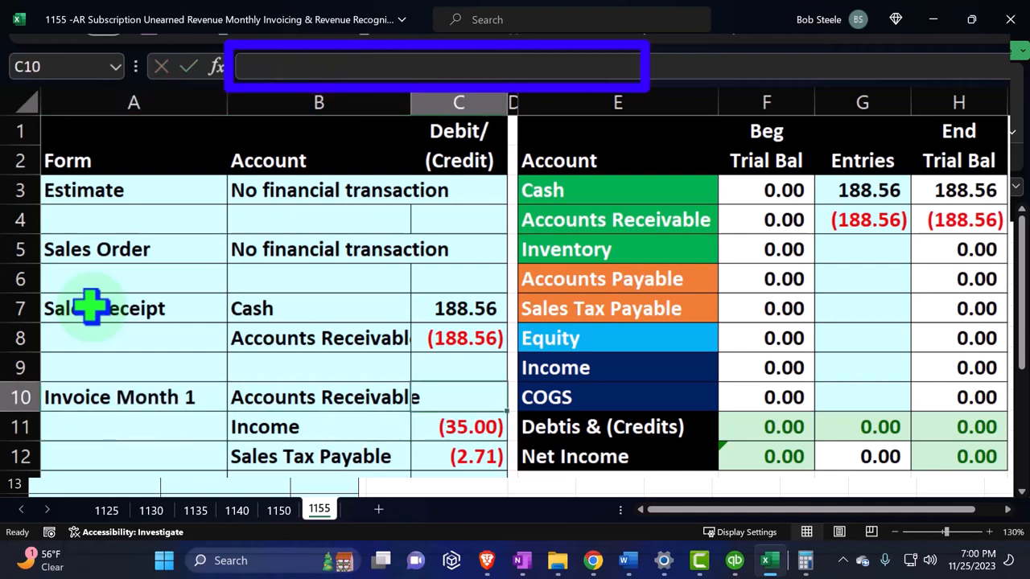
pyautogui.write('-sum(')
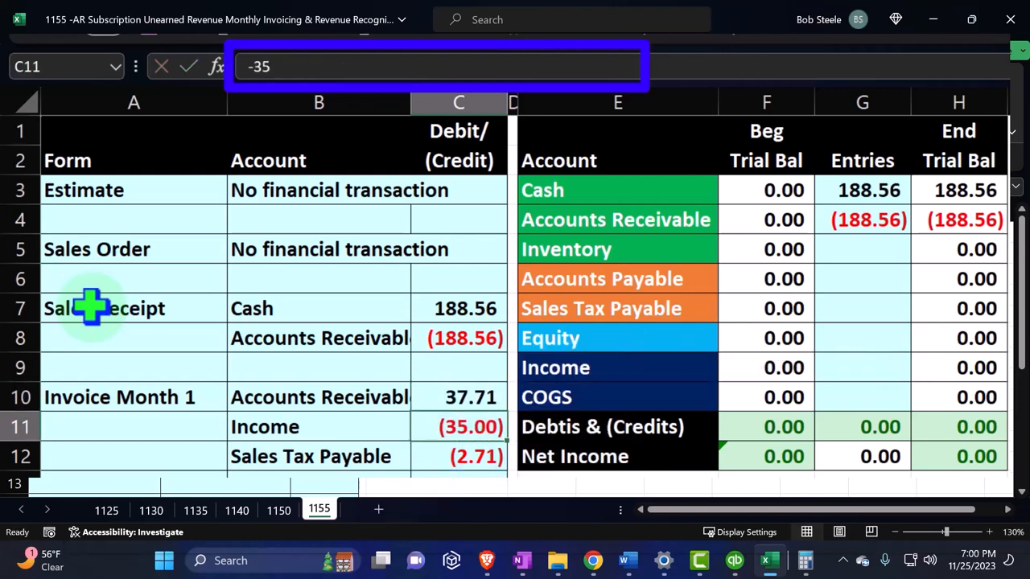
pyautogui.click(863, 426)
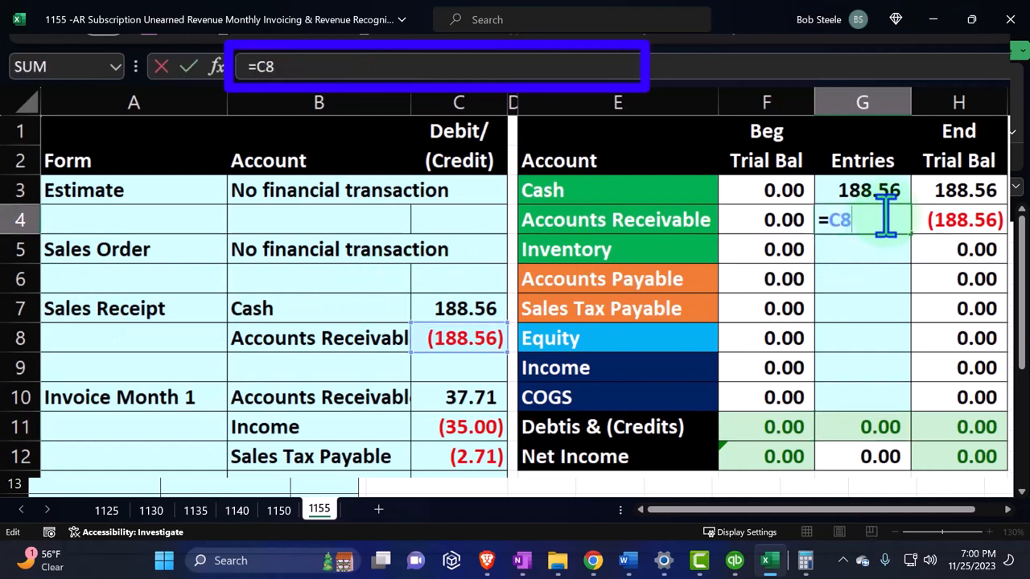
# Link the receivable, income and sales tax amounts into the trial balance Entries column
pyautogui.click(459, 396)
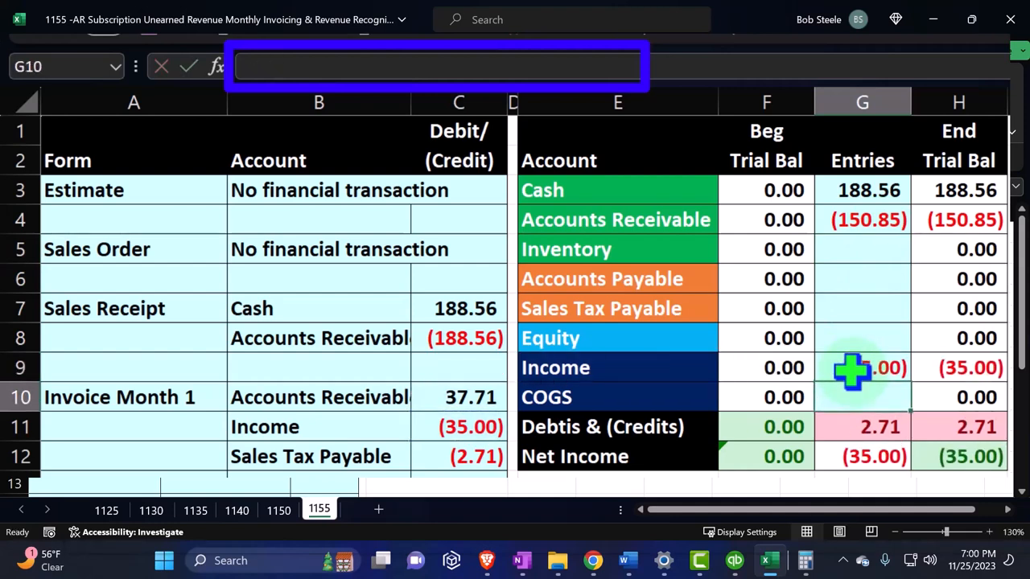
pyautogui.click(862, 309)
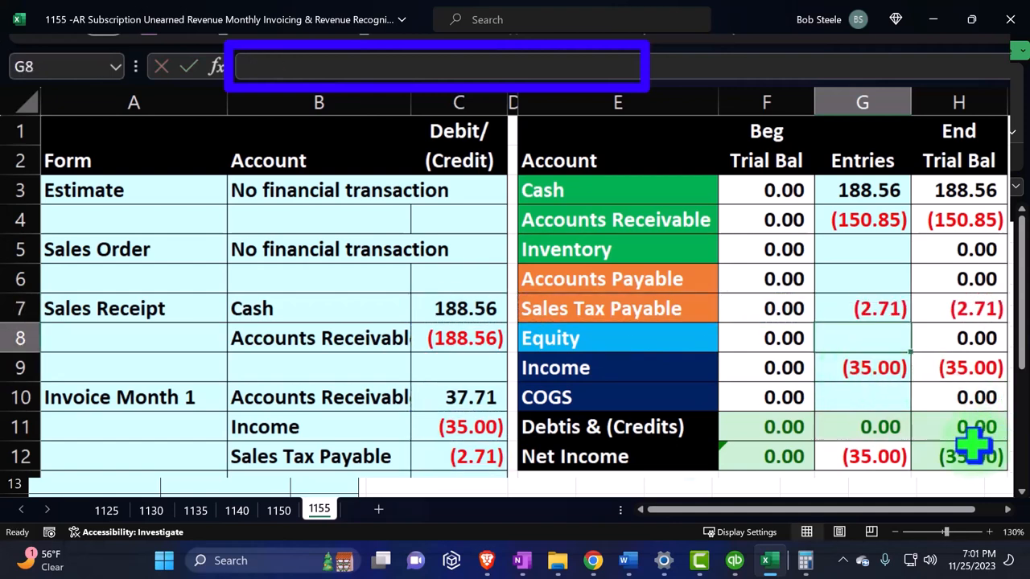
pyautogui.click(957, 457)
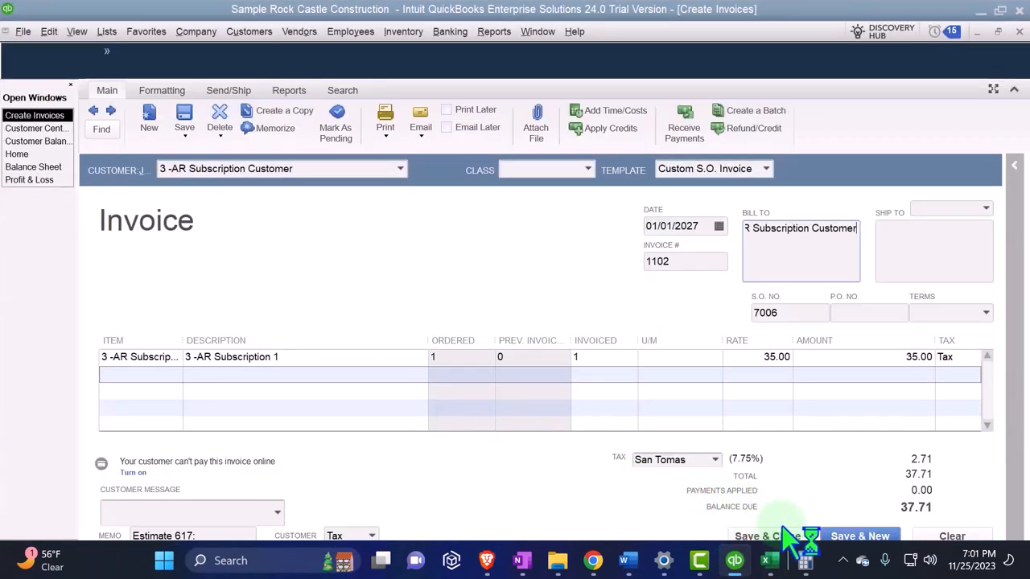
# Save the invoice, QuickZoom Accounts Receivable on the Balance Sheet, and reopen invoice 1102
pyautogui.click(780, 535)
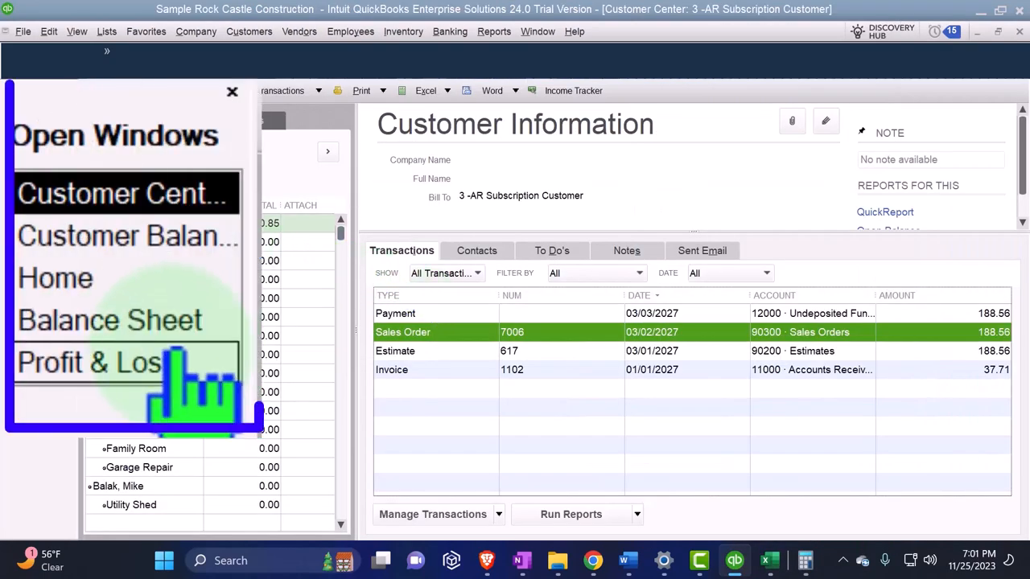
pyautogui.click(109, 320)
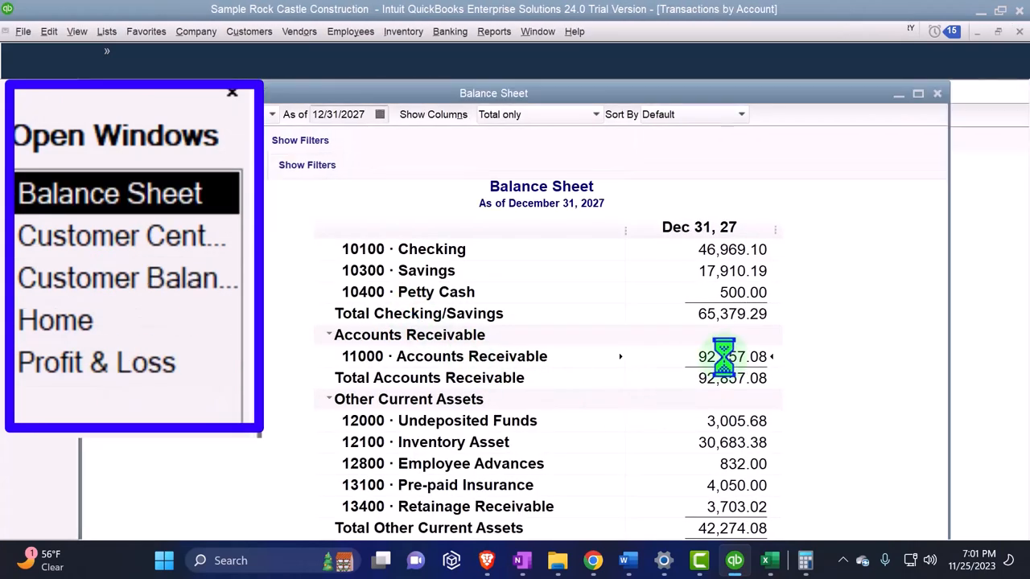
pyautogui.doubleClick(730, 357)
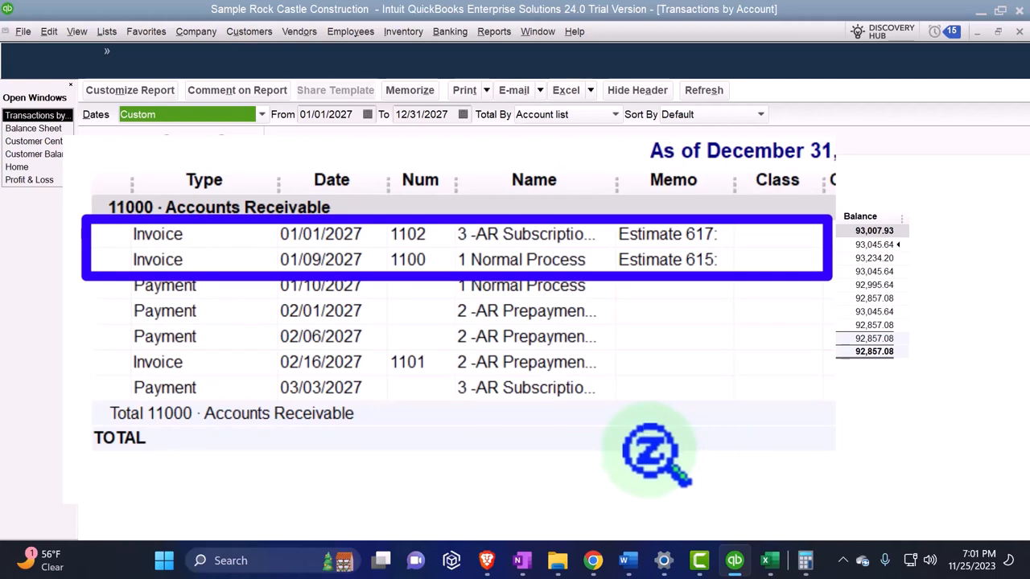
pyautogui.moveTo(466, 254)
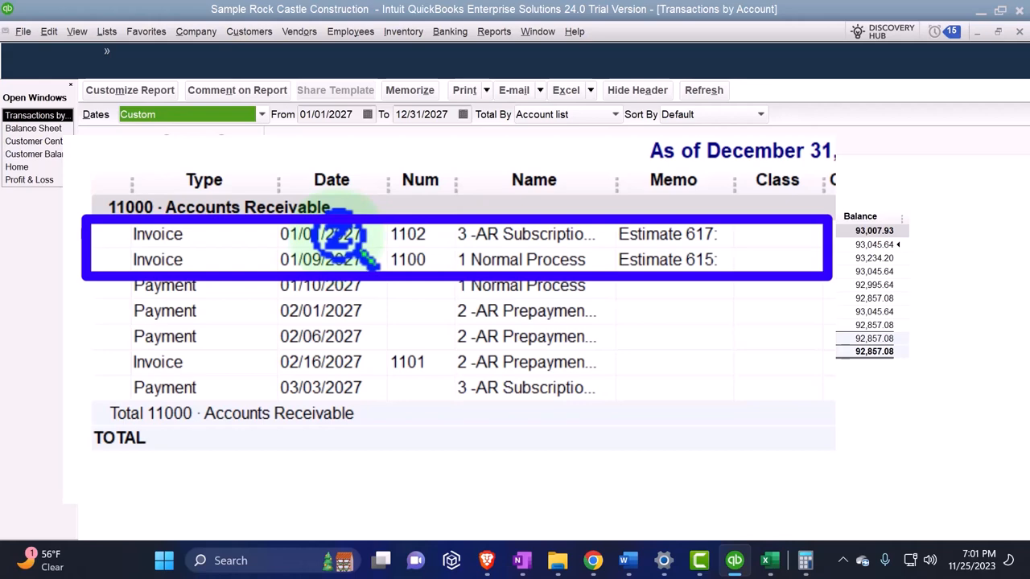
pyautogui.doubleClick(322, 235)
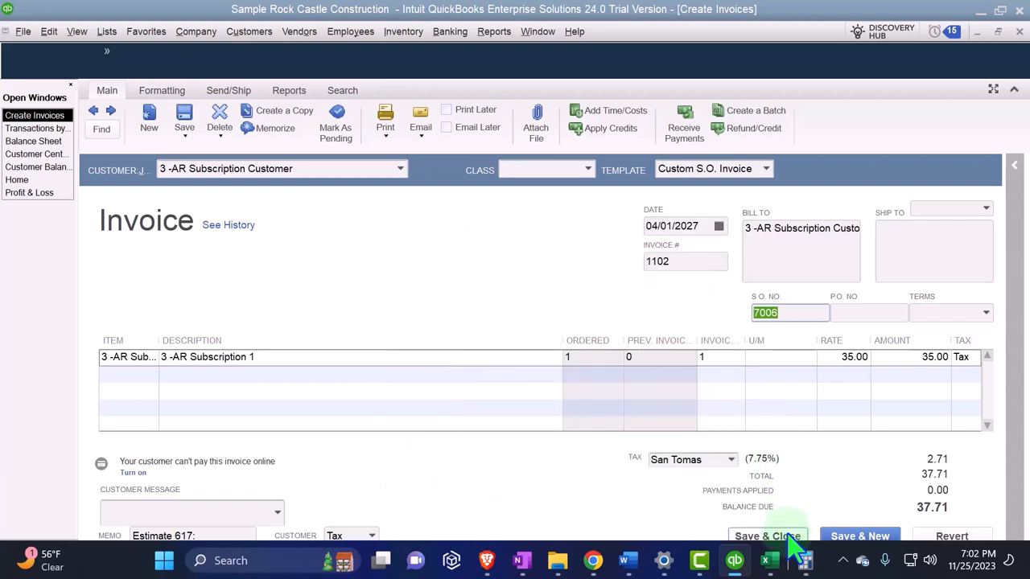
# Save invoice 1102 dated 04/01/2027, confirming the linked sales order prompt
pyautogui.click(766, 536)
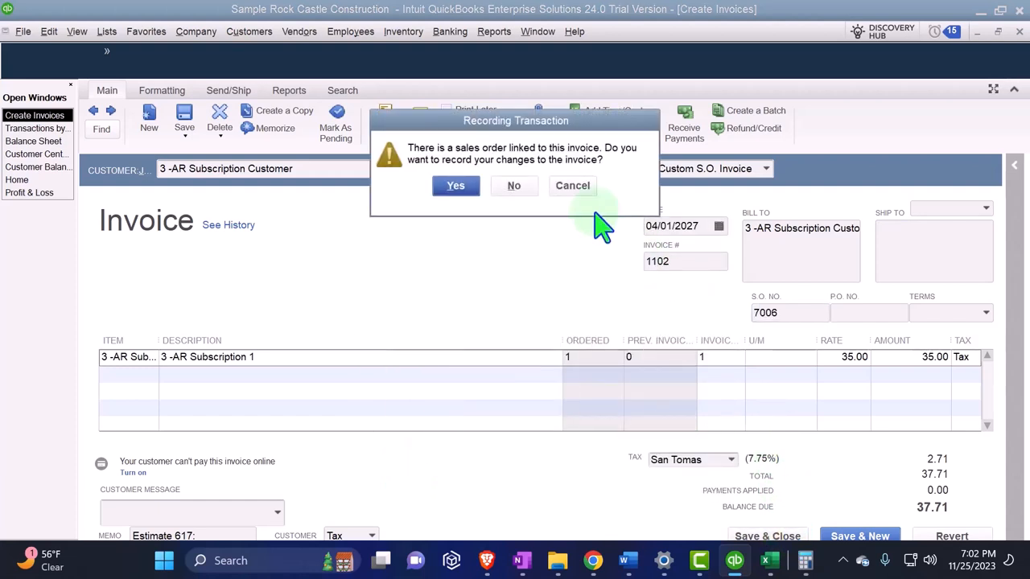
pyautogui.click(455, 187)
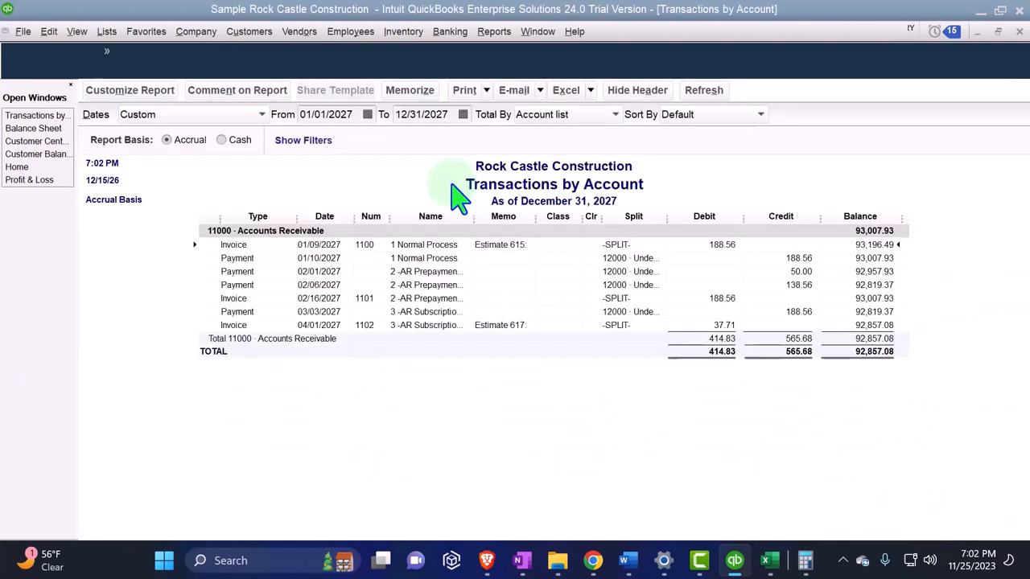
pyautogui.moveTo(341, 341)
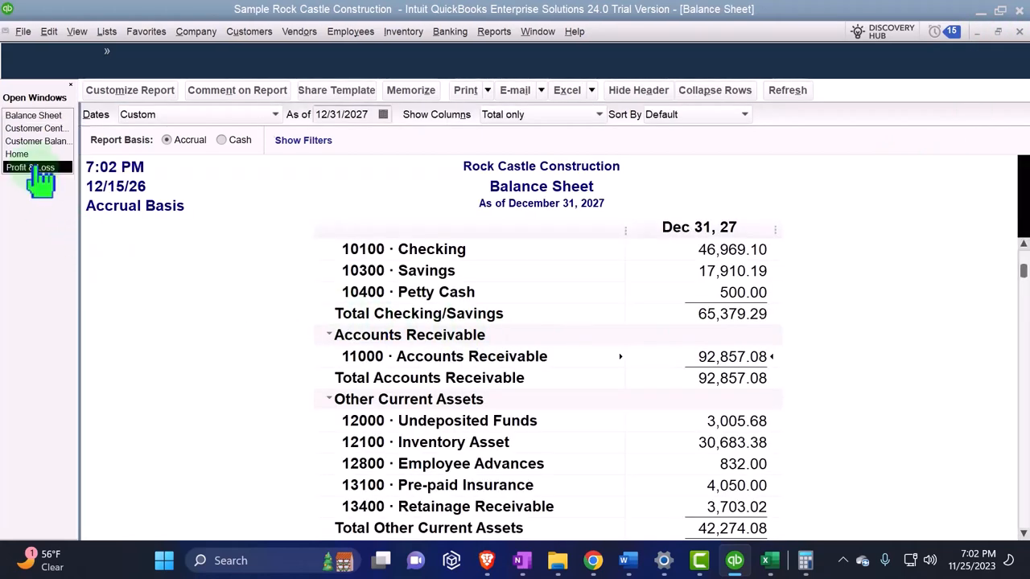
# Extend Profit & Loss to 04/30/2027, drill into April's 35.00 income and reopen invoice 1102
pyautogui.click(32, 166)
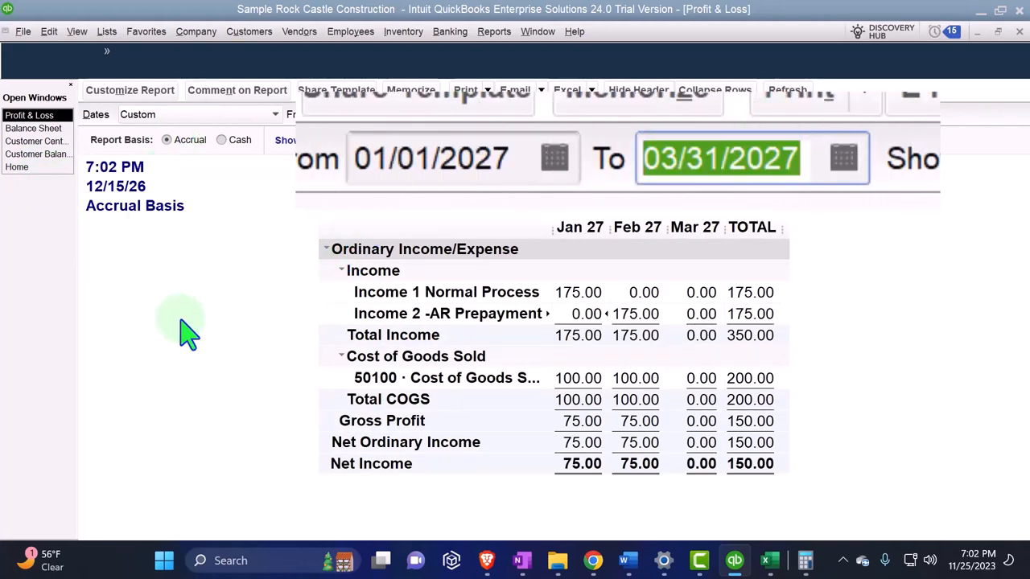
pyautogui.write('04')
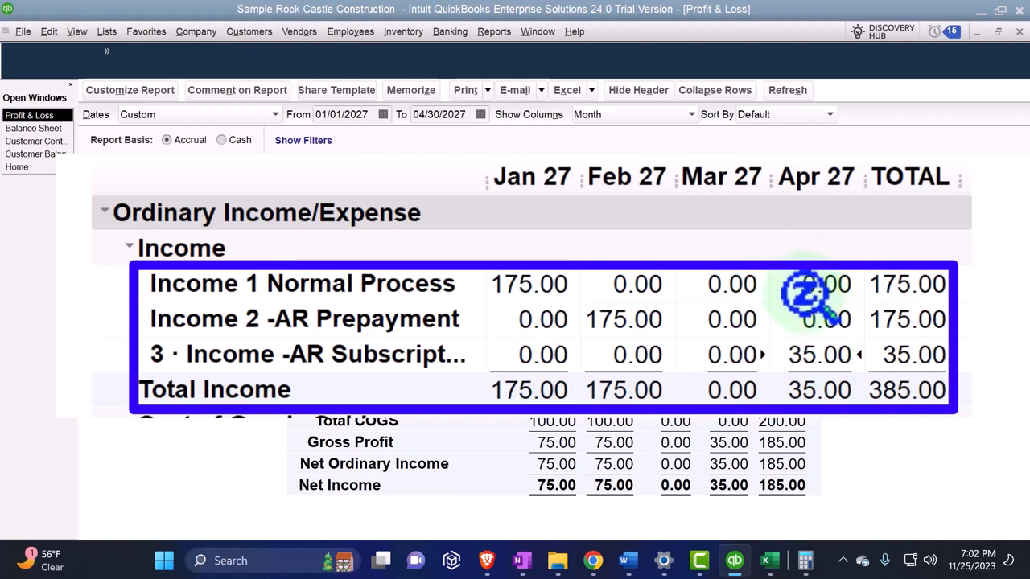
pyautogui.moveTo(785, 330)
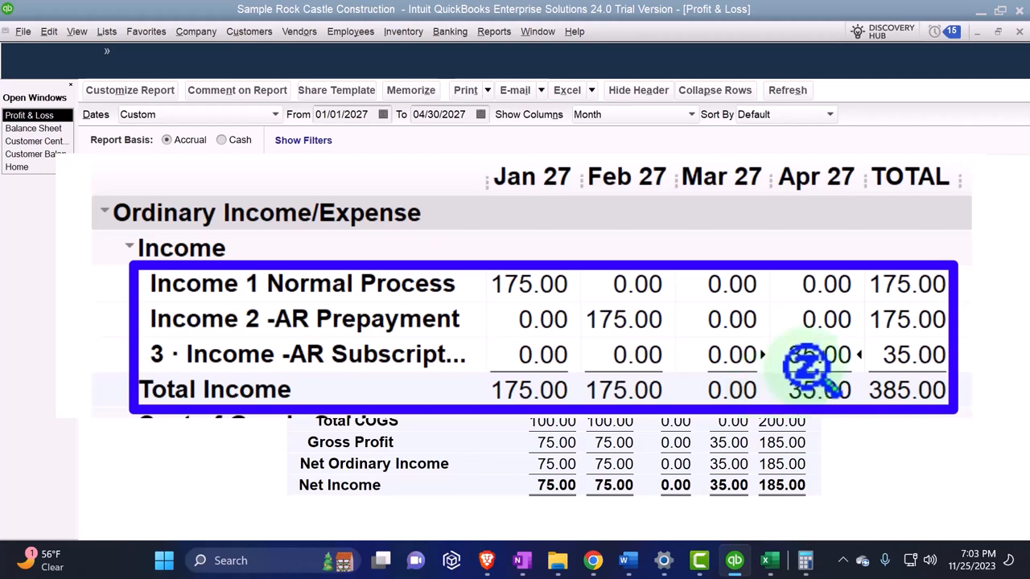
pyautogui.doubleClick(814, 355)
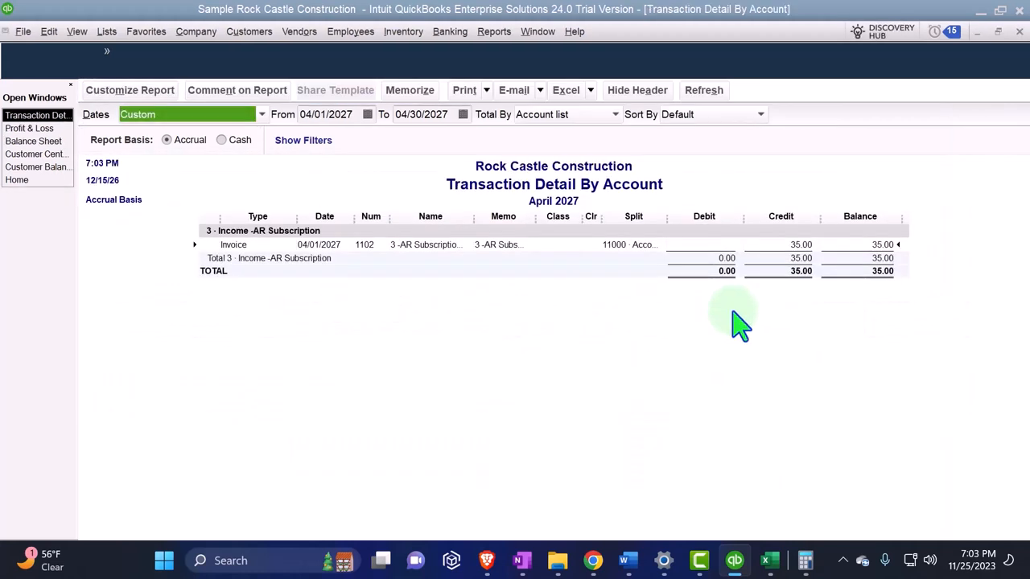
pyautogui.doubleClick(233, 245)
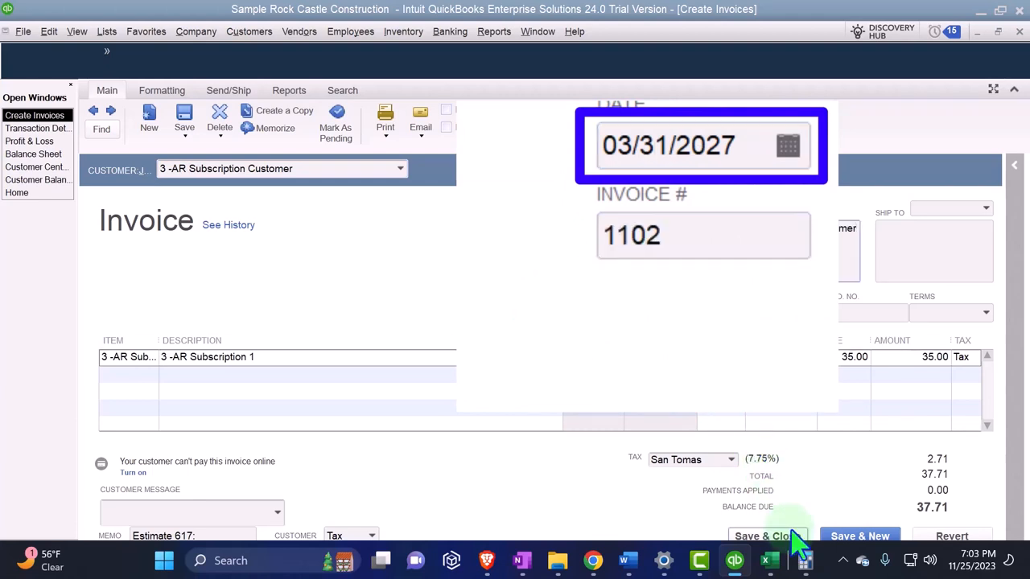
# Save invoice 1102 re-dated to 03/31/2027, confirm the change, and close the now-empty April detail report
pyautogui.click(765, 536)
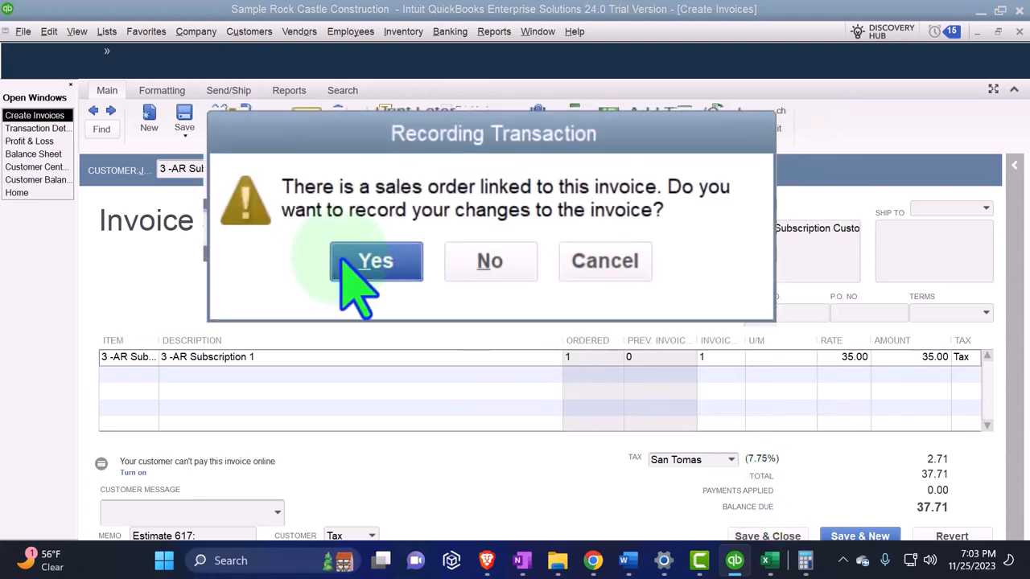
pyautogui.click(375, 260)
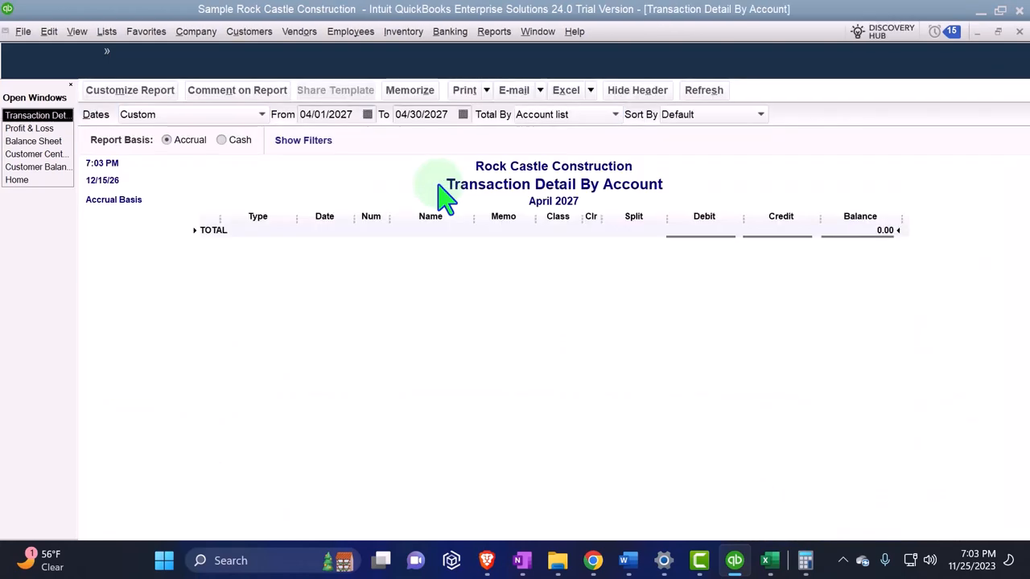
pyautogui.moveTo(1010, 61)
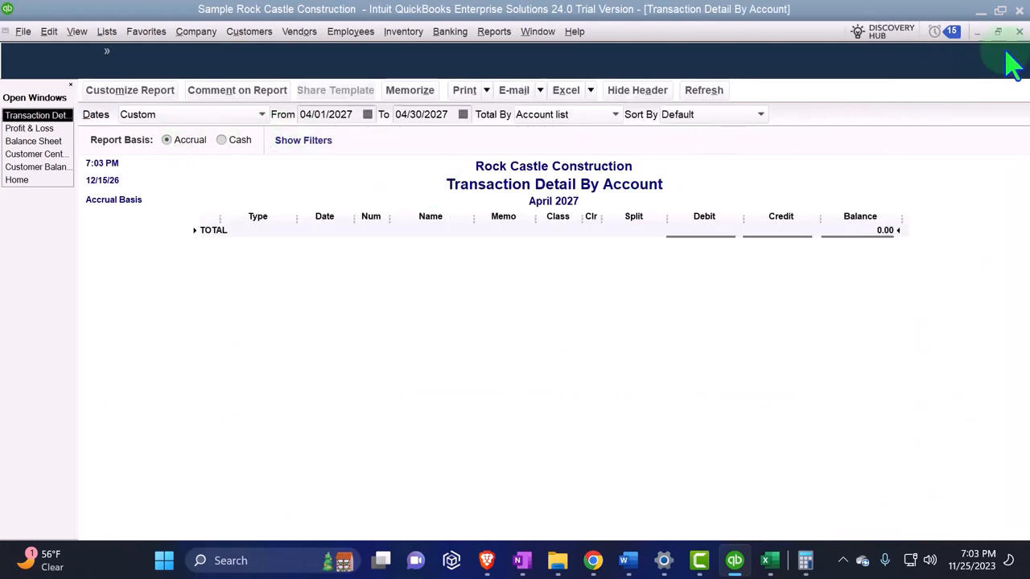
pyautogui.click(29, 115)
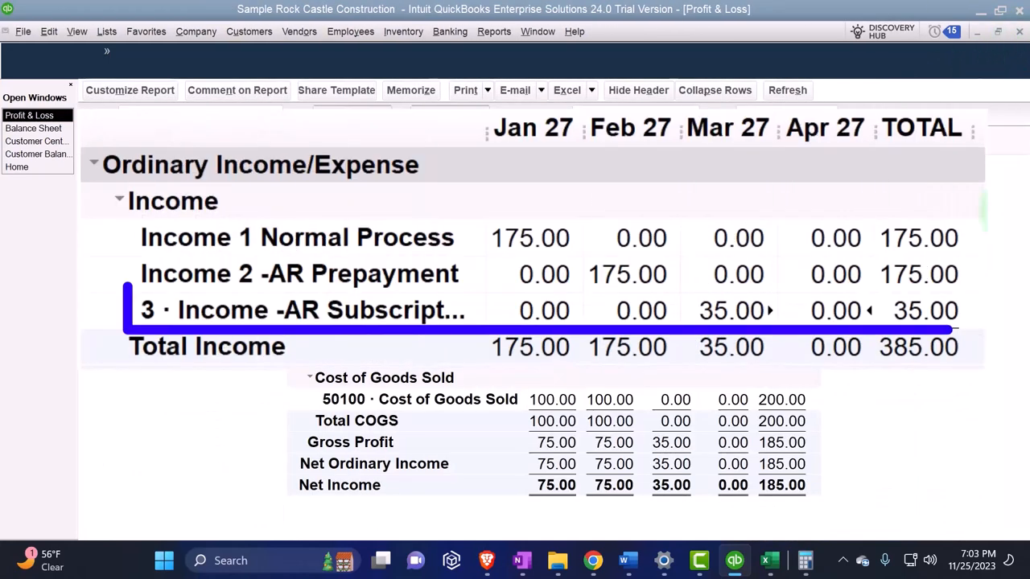
pyautogui.click(732, 310)
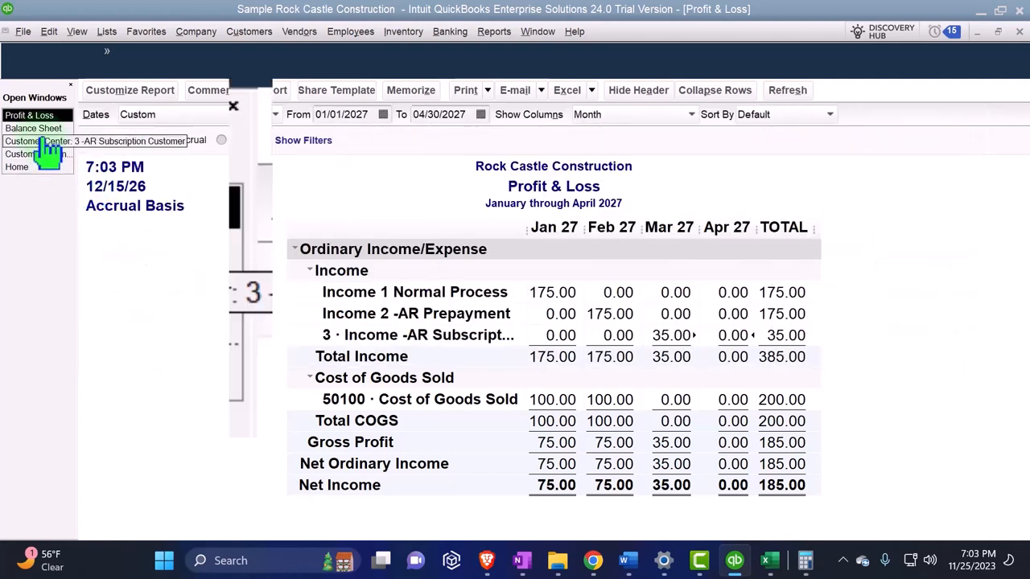
# Bring up the Balance Sheet, then the Customer Center showing 3-AR Subscription Customer at -150.85
pyautogui.click(33, 128)
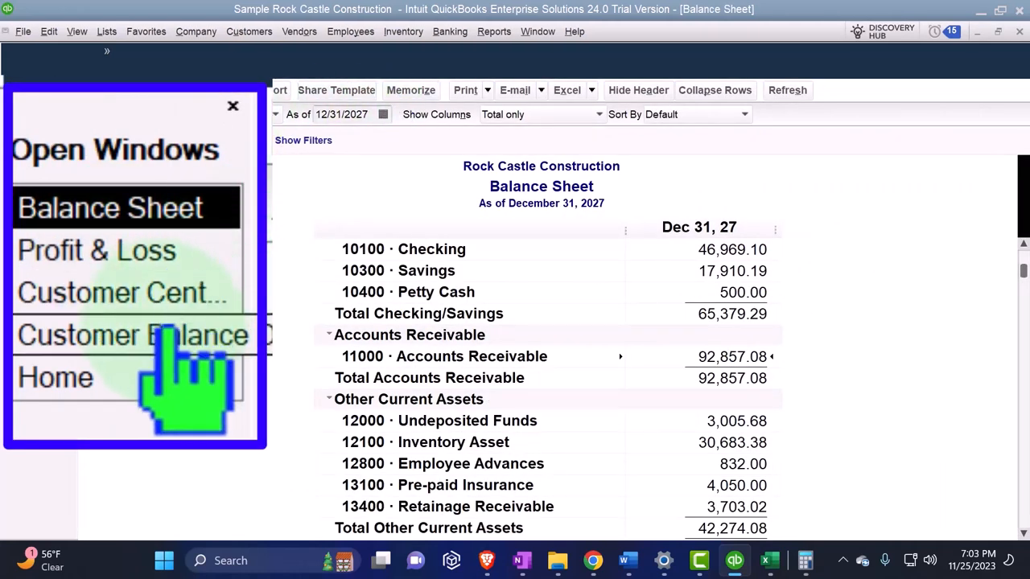
pyautogui.click(132, 335)
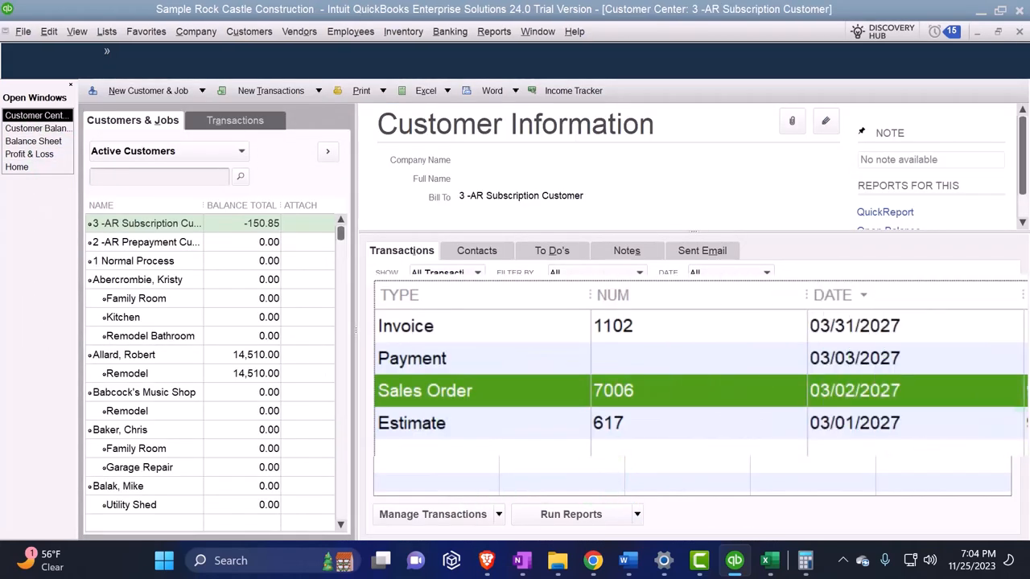
pyautogui.moveTo(547, 431)
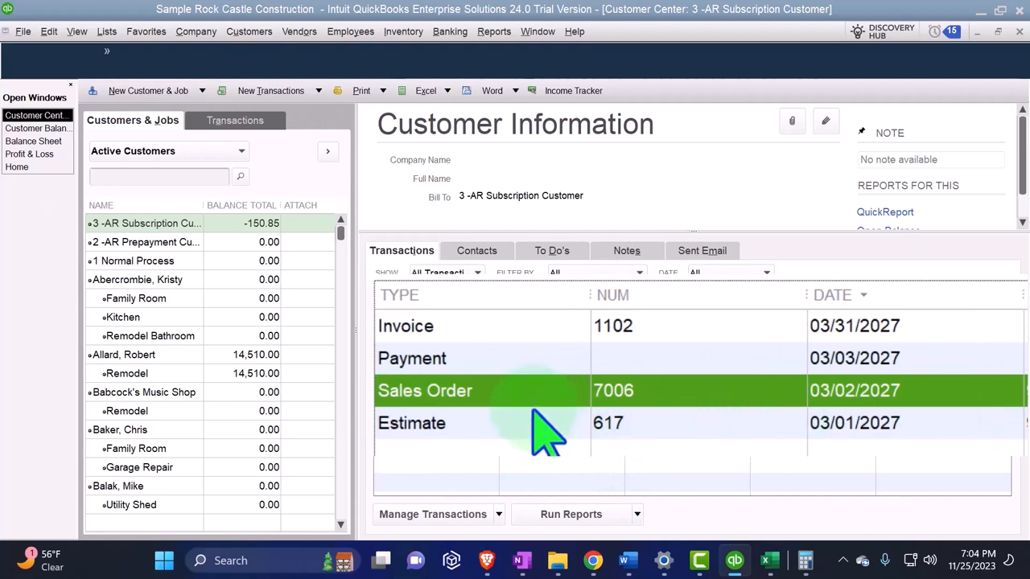
pyautogui.moveTo(550, 434)
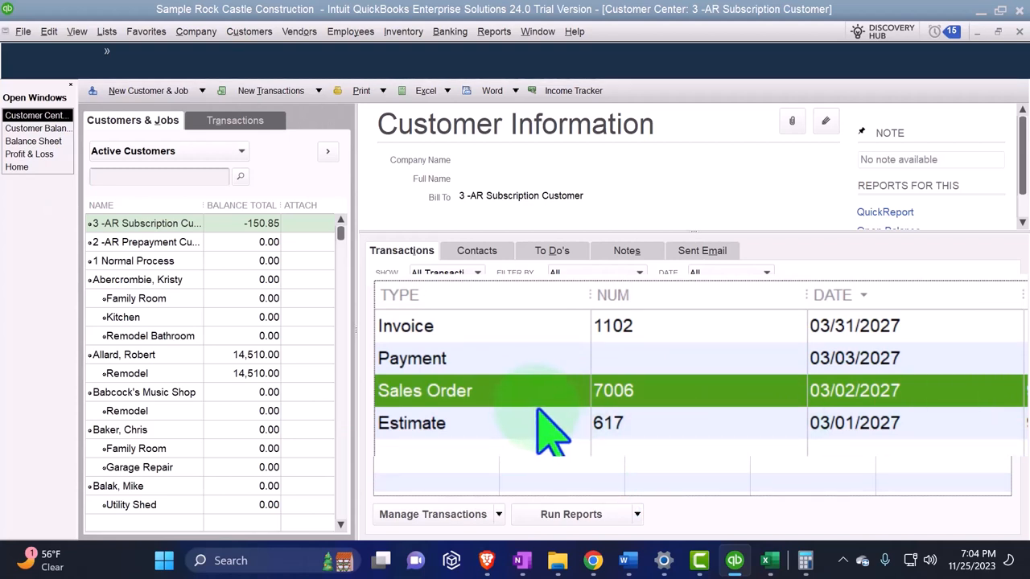
pyautogui.moveTo(544, 357)
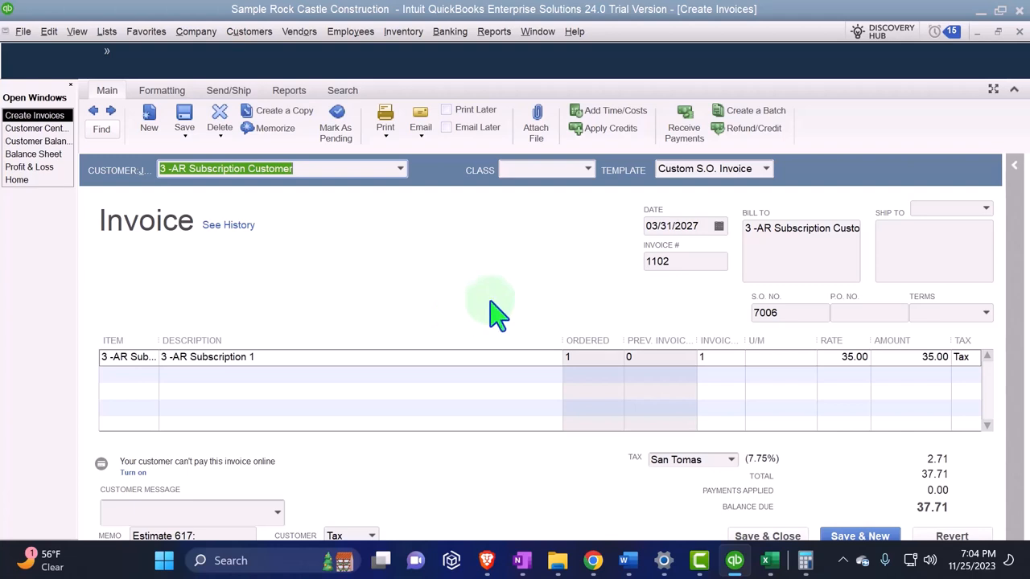
pyautogui.moveTo(454, 289)
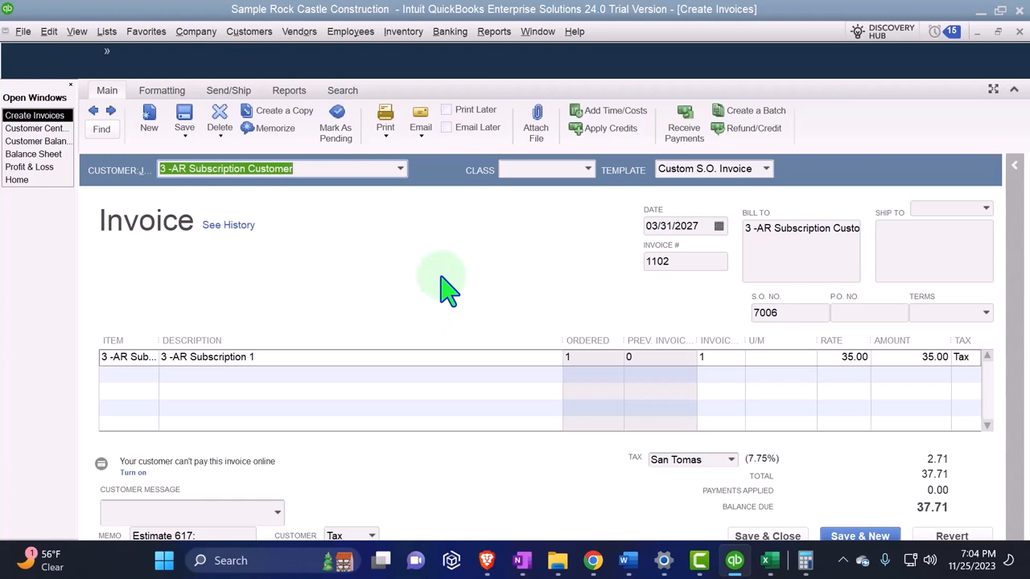
pyautogui.moveTo(1001, 62)
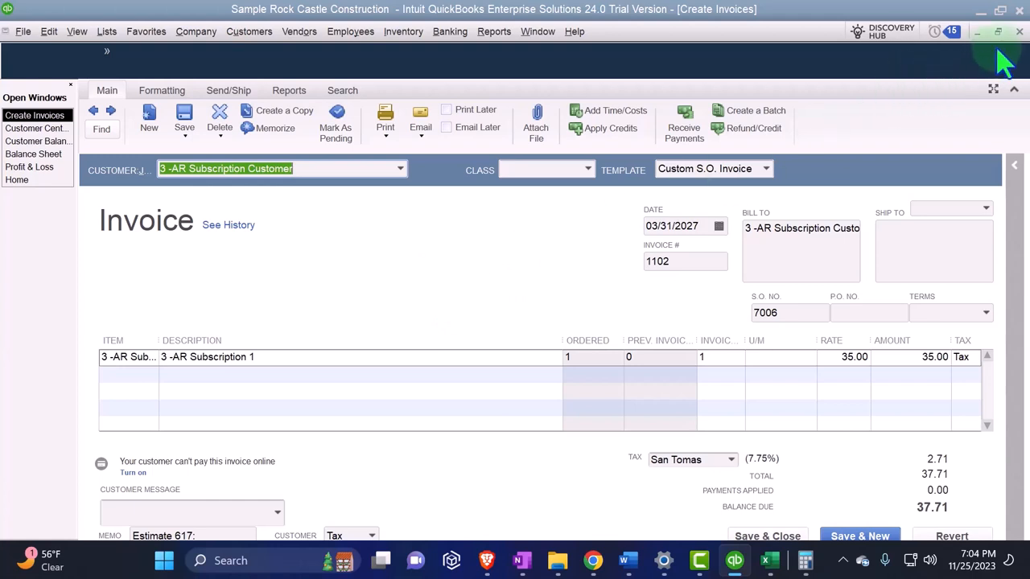
pyautogui.moveTo(1000, 51)
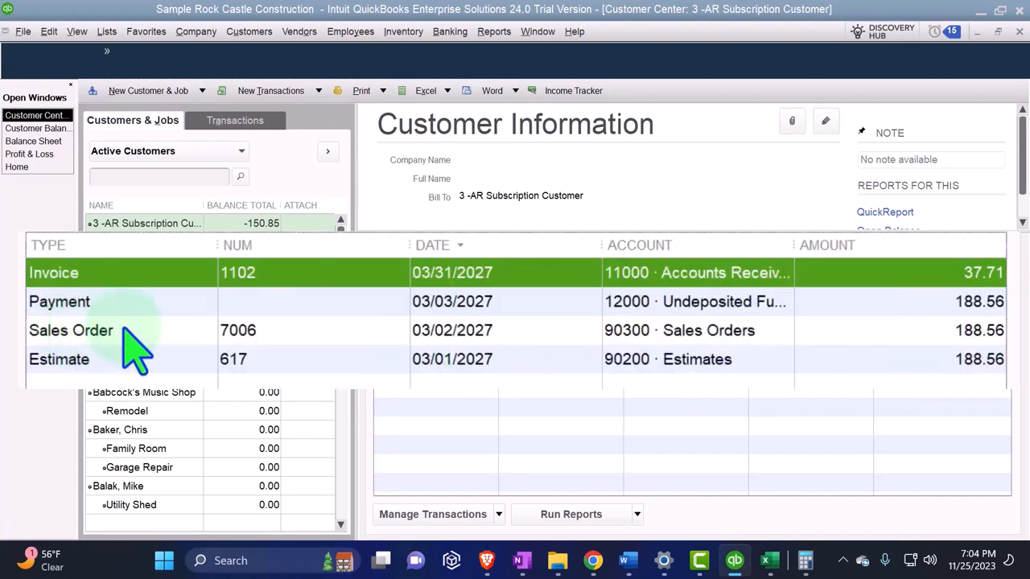
pyautogui.click(58, 301)
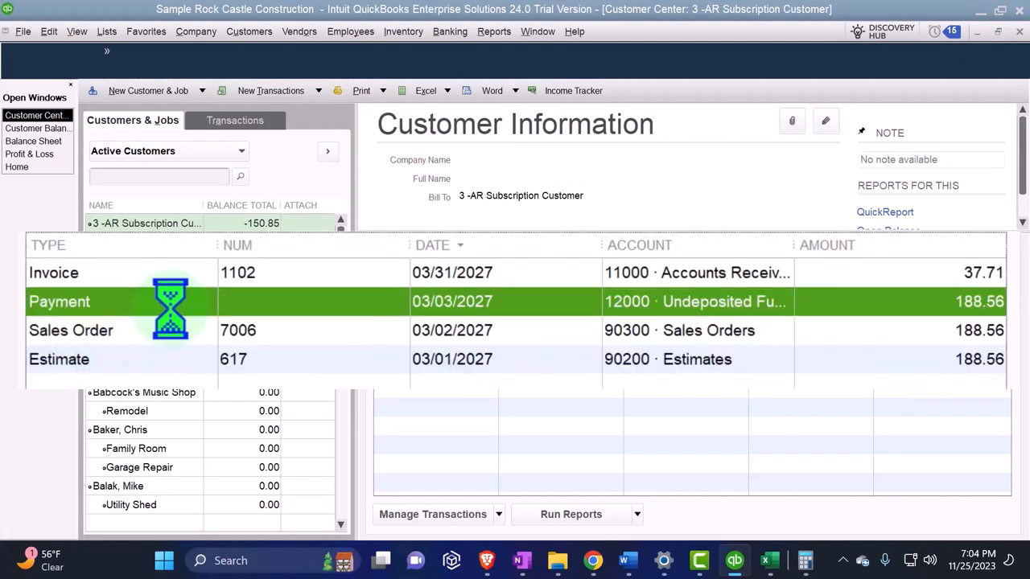